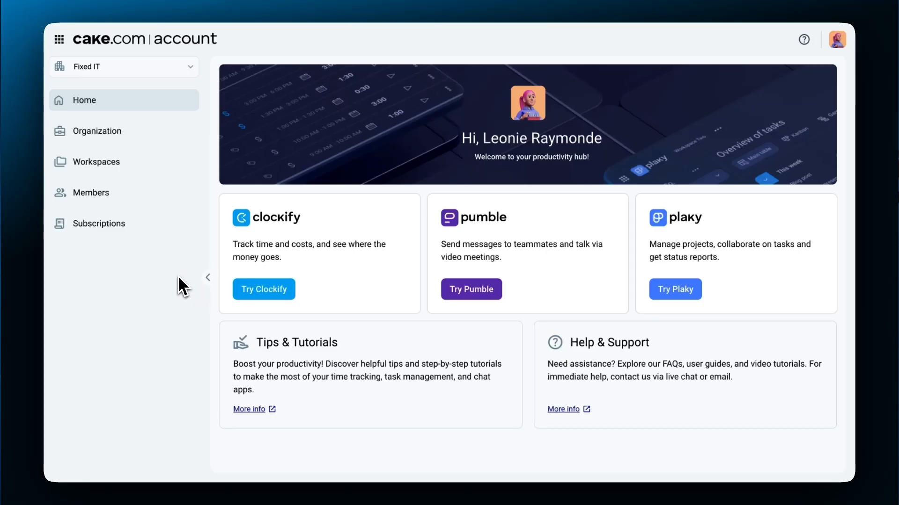
View the 11 organization members, then the Workspaces page showing Fixed IT
{"action": "left_click", "coordinate": [59, 39]}
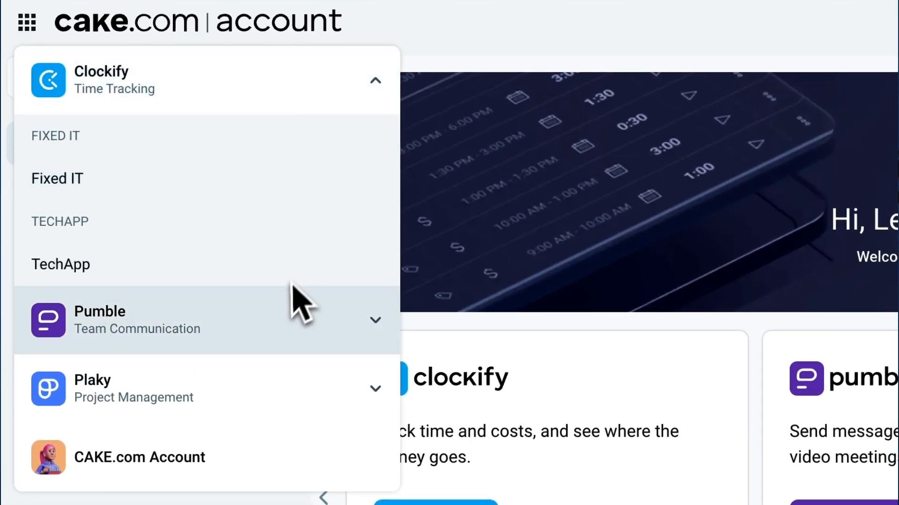
{"action": "mouse_move", "coordinate": [310, 407]}
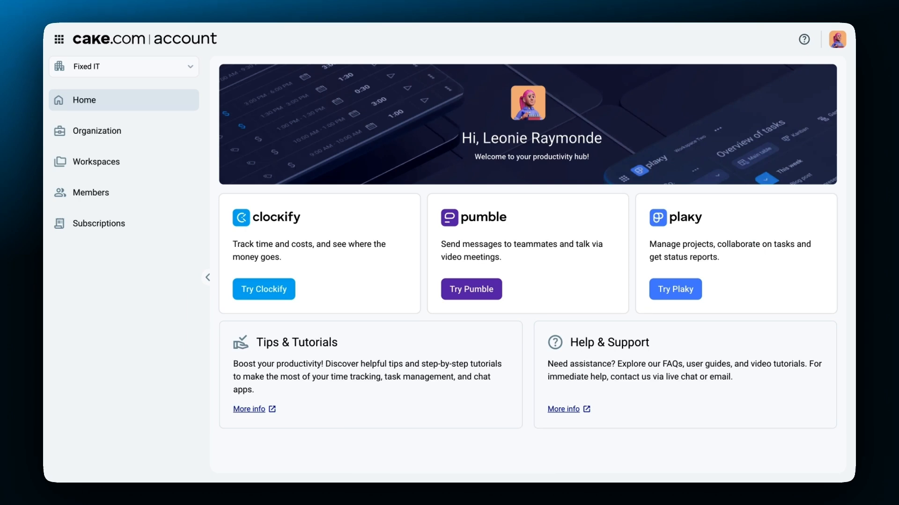
{"action": "mouse_move", "coordinate": [184, 278]}
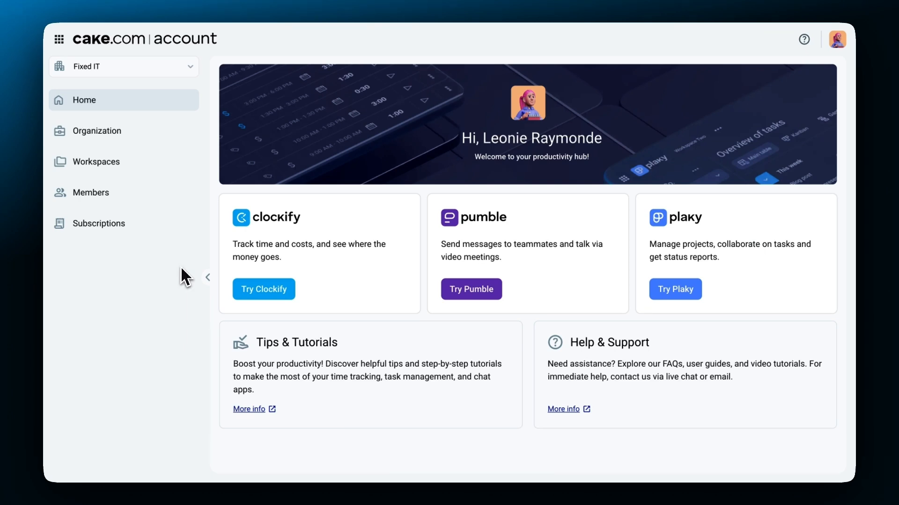
{"action": "left_click", "coordinate": [59, 39]}
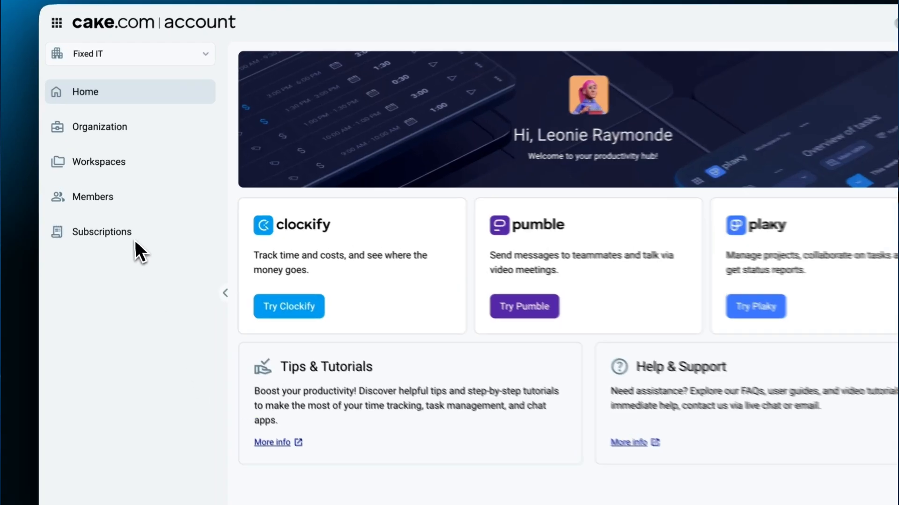
{"action": "left_click", "coordinate": [91, 196]}
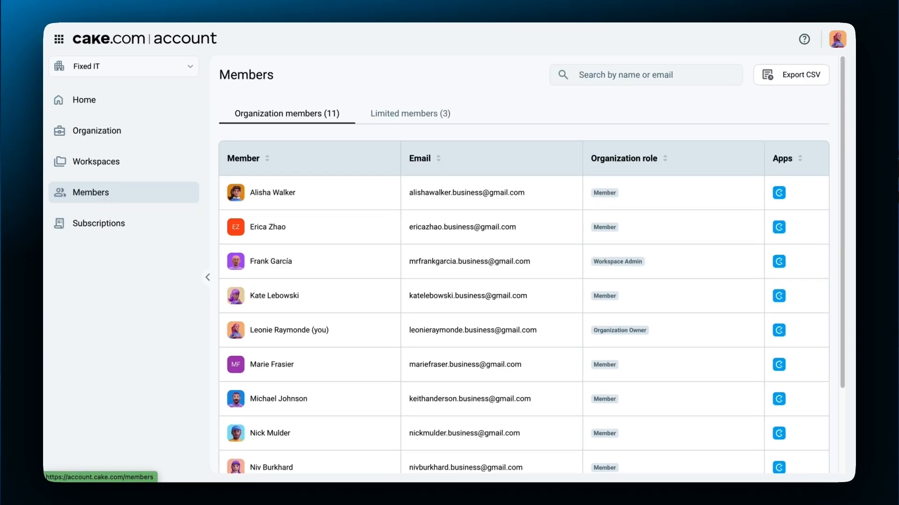
{"action": "mouse_move", "coordinate": [285, 207]}
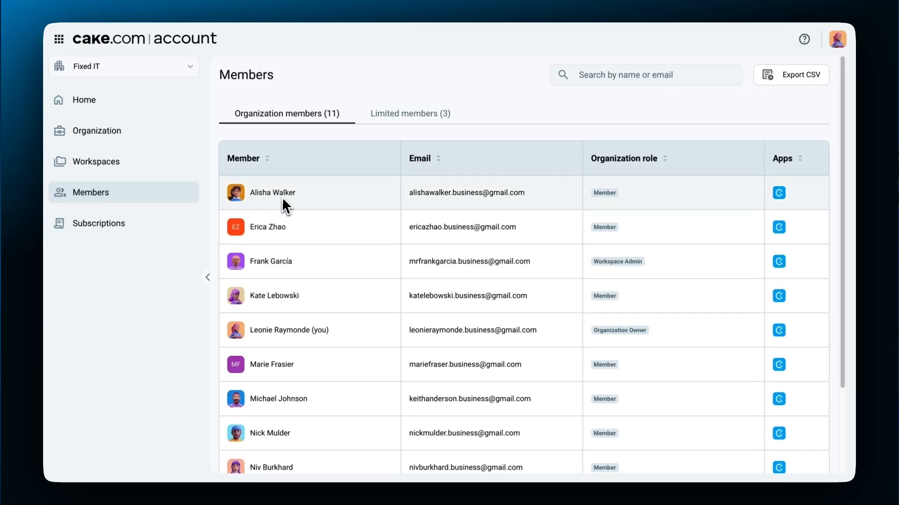
{"action": "left_click", "coordinate": [272, 193]}
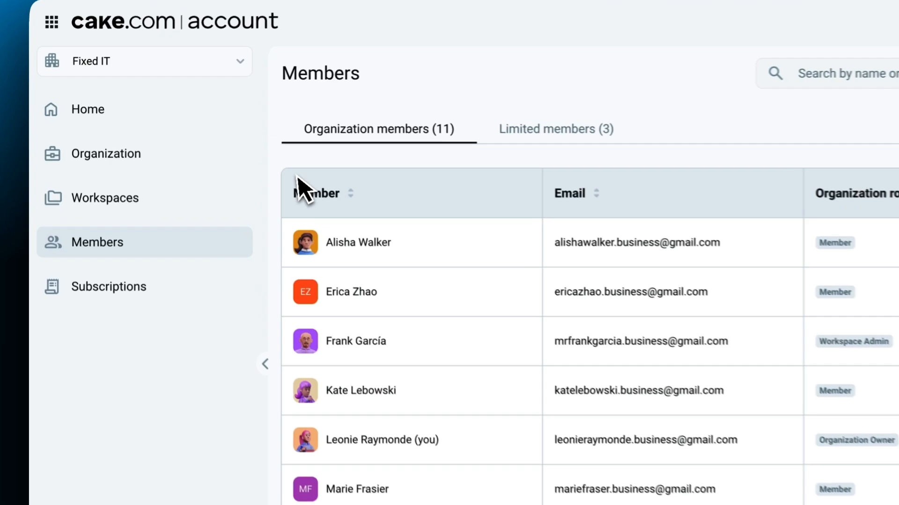
{"action": "left_click", "coordinate": [105, 197]}
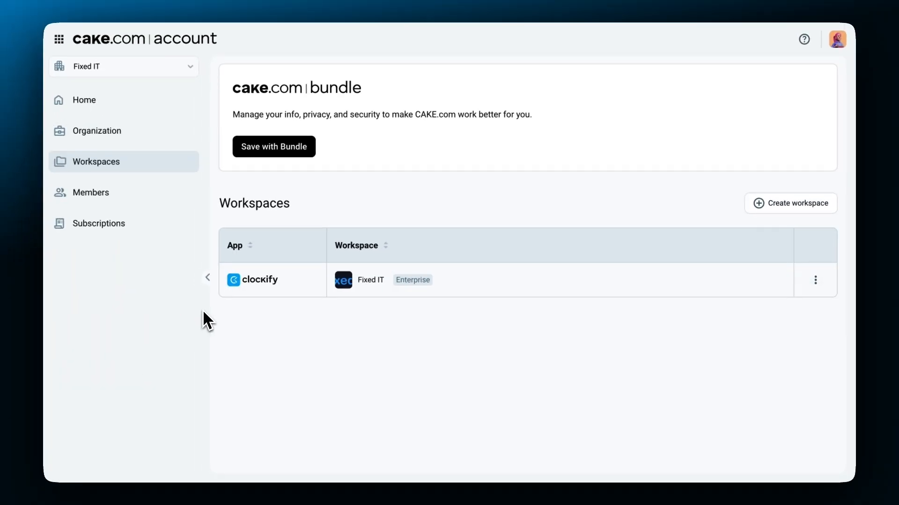
Create a new free Clockify workspace named 'Notebook 360'
{"action": "left_click", "coordinate": [791, 203]}
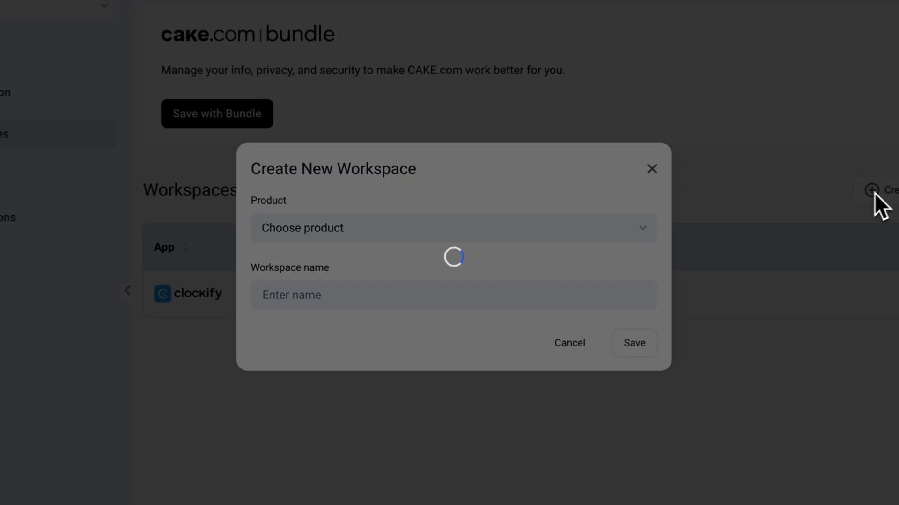
{"action": "left_click", "coordinate": [453, 227]}
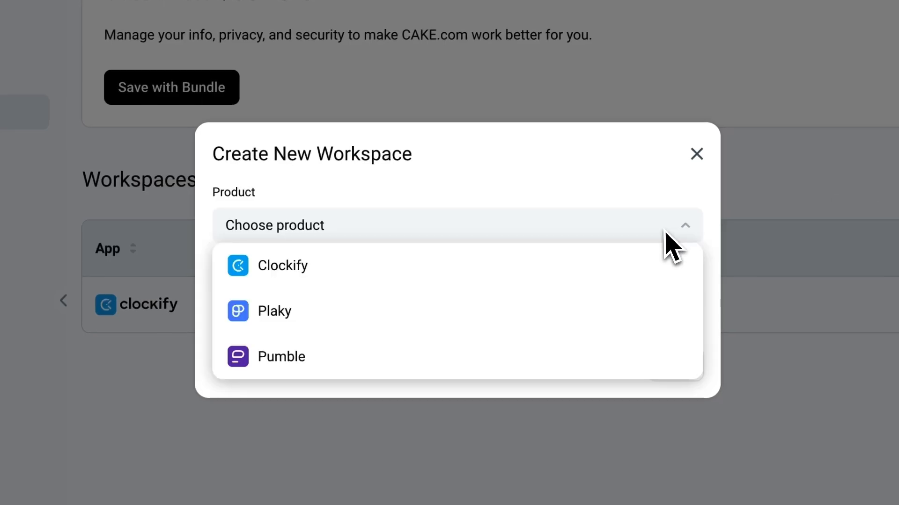
{"action": "left_click", "coordinate": [282, 265]}
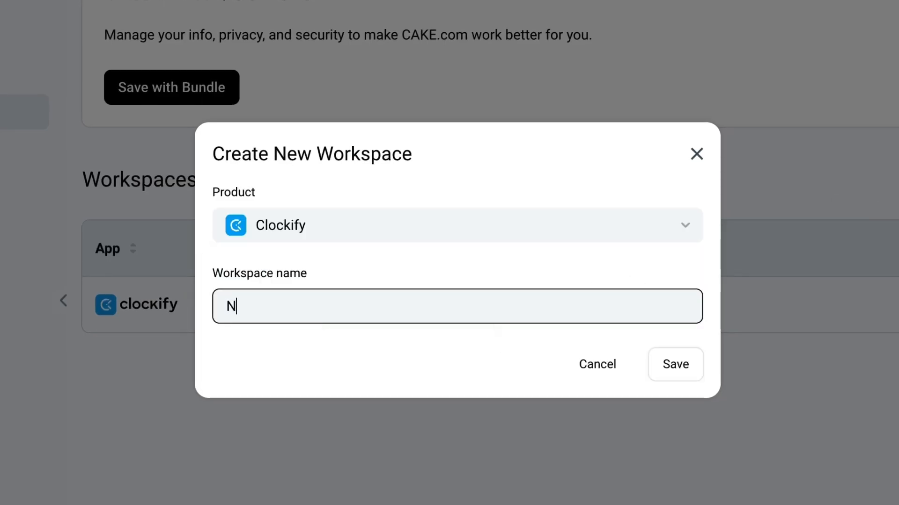
{"action": "type", "text": "otebook 360"}
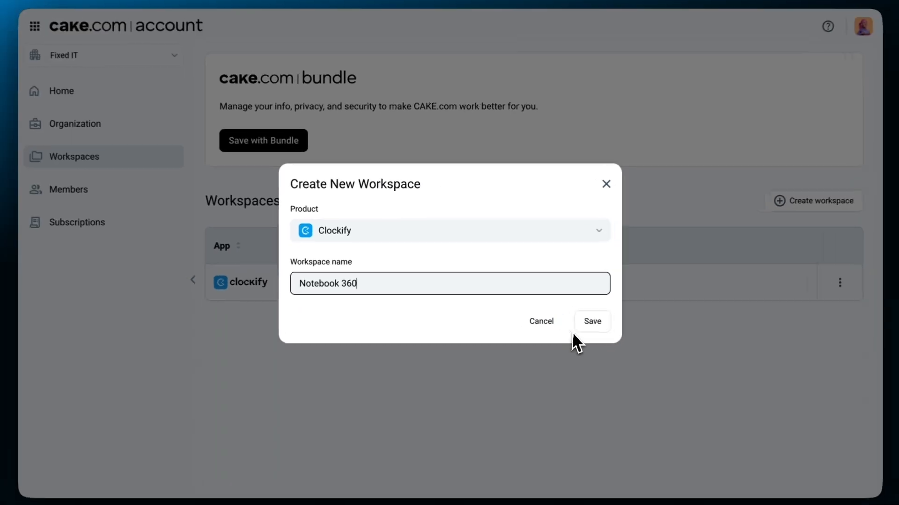
{"action": "left_click", "coordinate": [591, 321]}
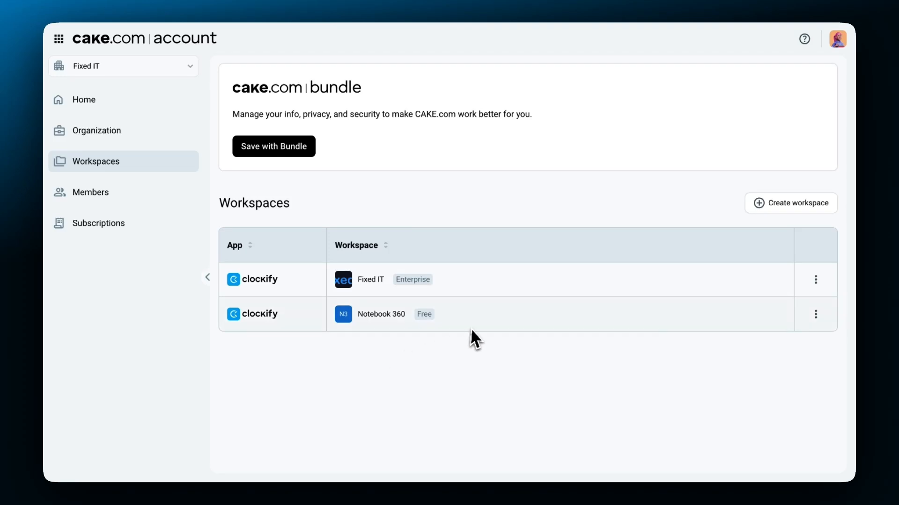
{"action": "left_click", "coordinate": [381, 314]}
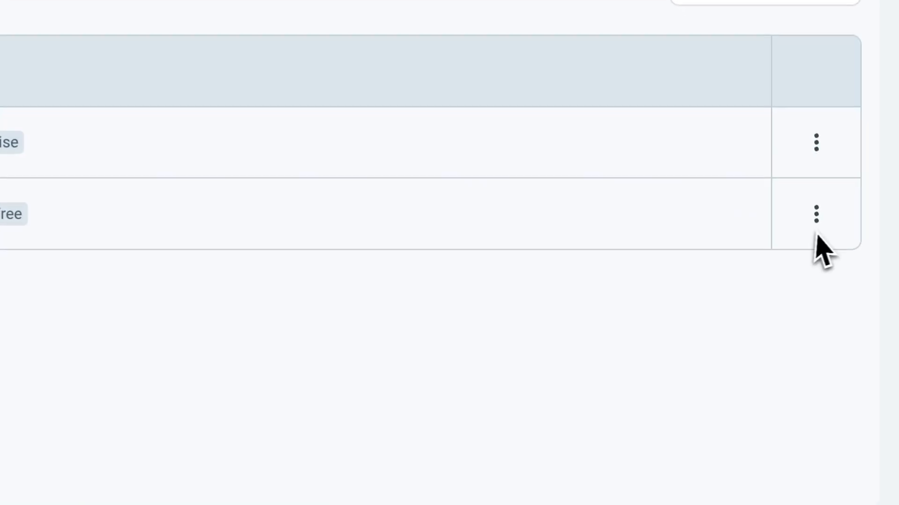
Give the Content Marketing Project Manager the additional Admin role
{"action": "left_click", "coordinate": [815, 215]}
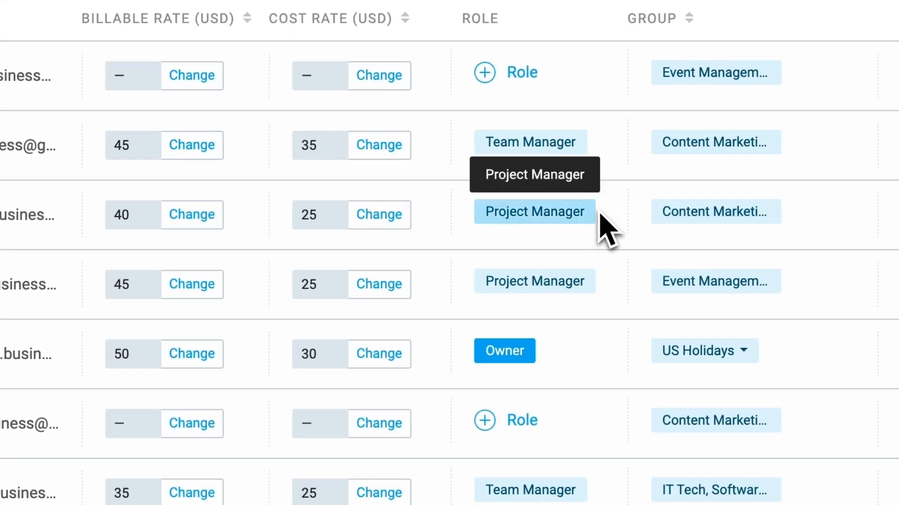
{"action": "left_click", "coordinate": [534, 212]}
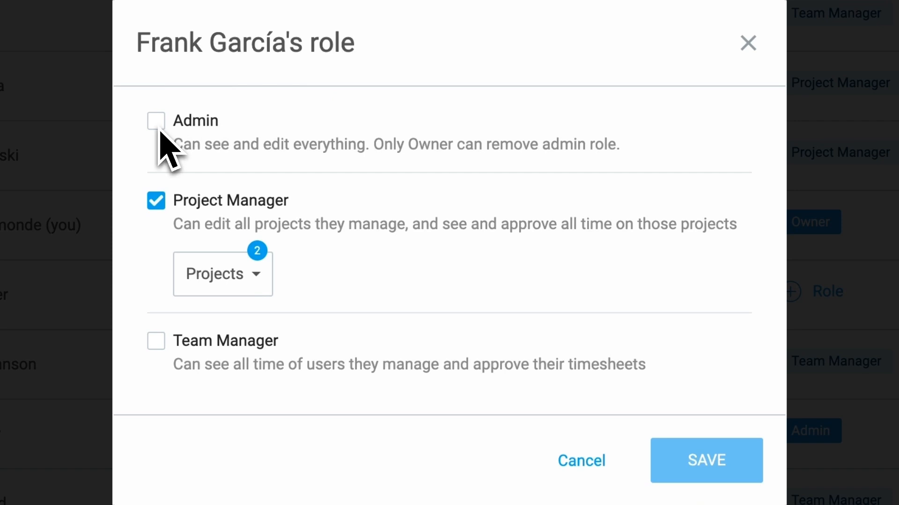
{"action": "left_click", "coordinate": [156, 120]}
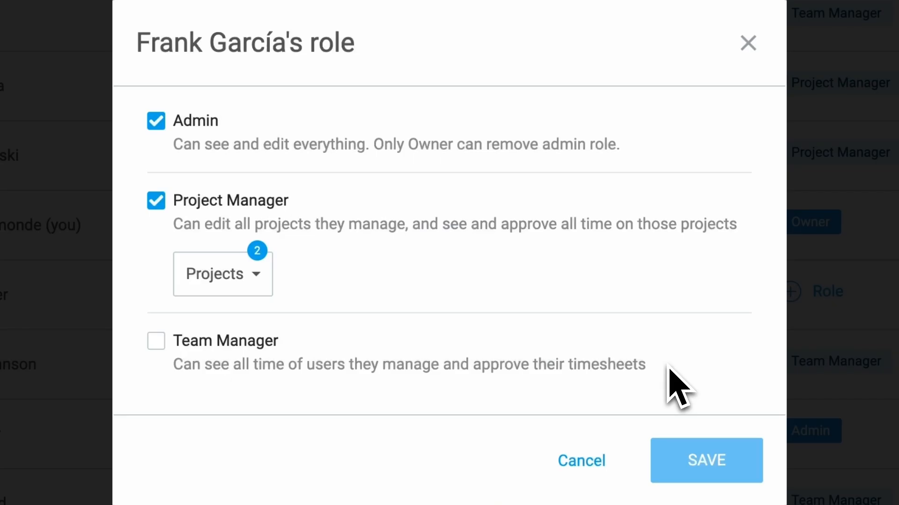
{"action": "left_click", "coordinate": [706, 460]}
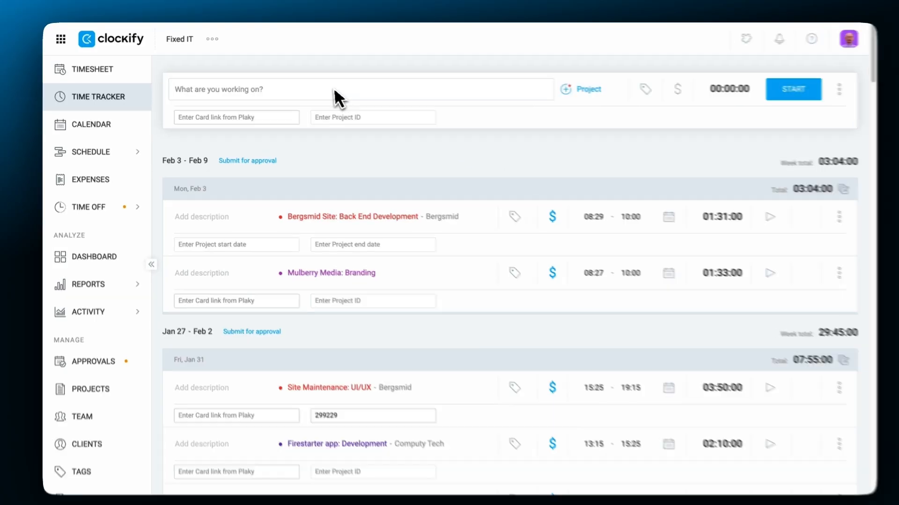
{"action": "left_click", "coordinate": [212, 39]}
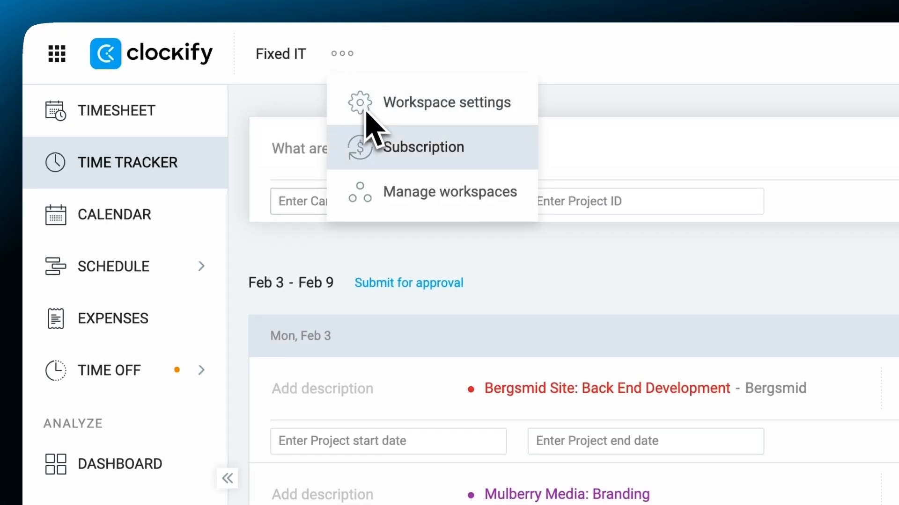
{"action": "left_click", "coordinate": [422, 147]}
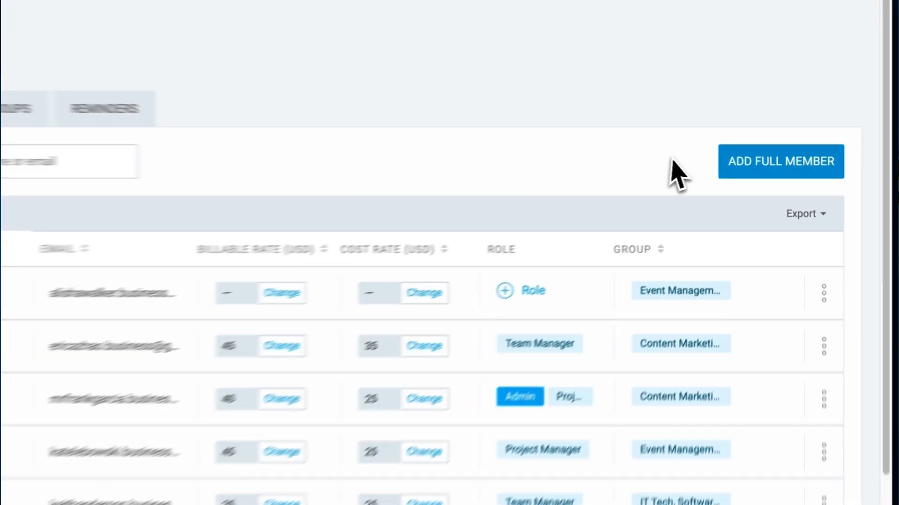
{"action": "left_click", "coordinate": [781, 161]}
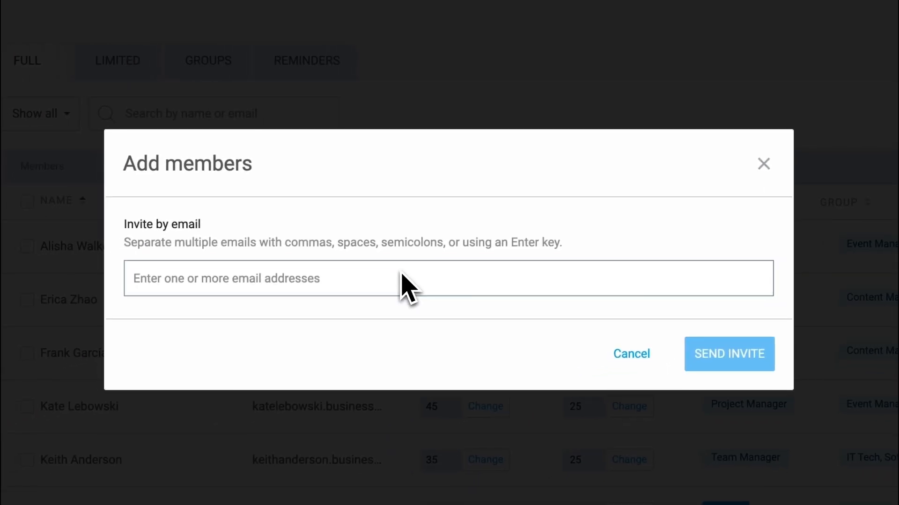
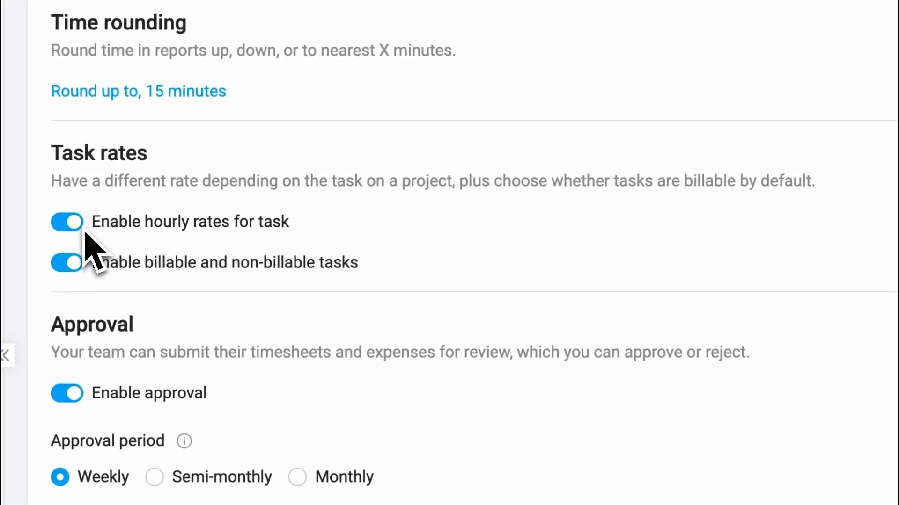
{"action": "mouse_move", "coordinate": [34, 459]}
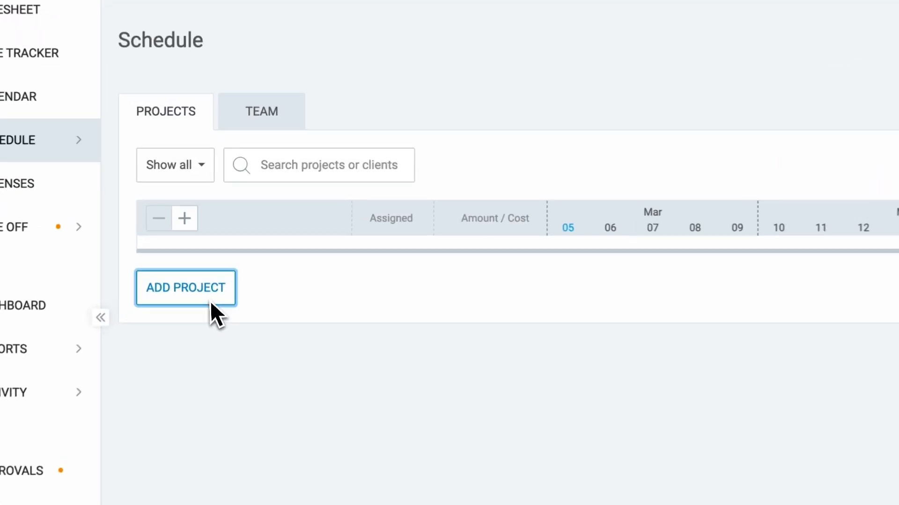
{"action": "left_click", "coordinate": [186, 288]}
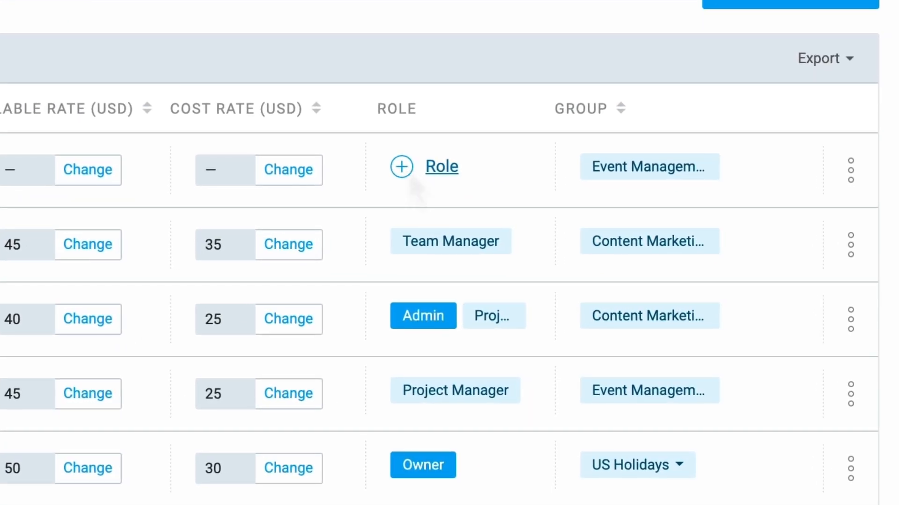
Assign a role to the role-less member, then set a project's estimate tracking
{"action": "left_click", "coordinate": [439, 166]}
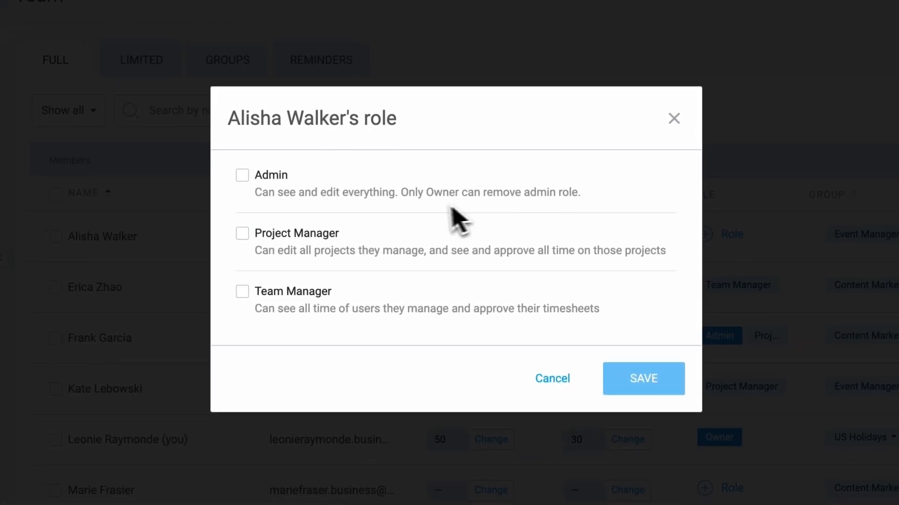
{"action": "left_click", "coordinate": [242, 233]}
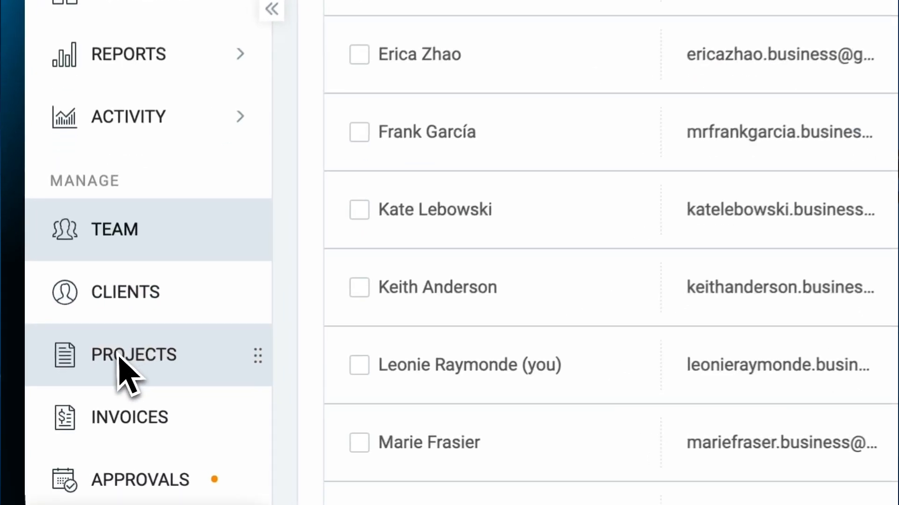
{"action": "left_click", "coordinate": [134, 355]}
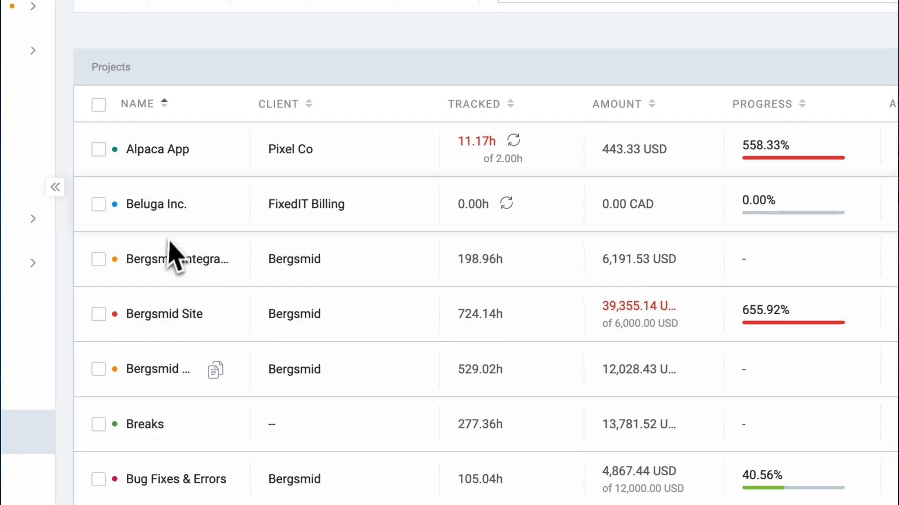
{"action": "left_click", "coordinate": [157, 149]}
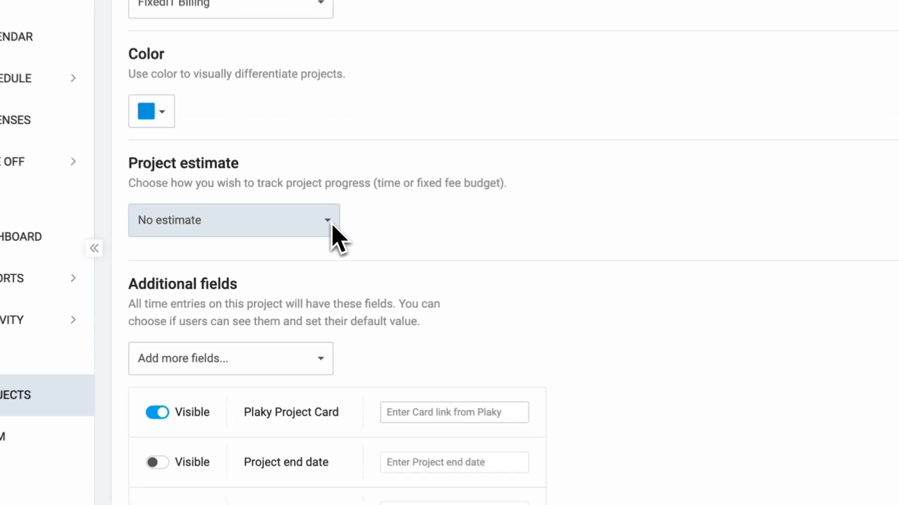
{"action": "left_click", "coordinate": [230, 220]}
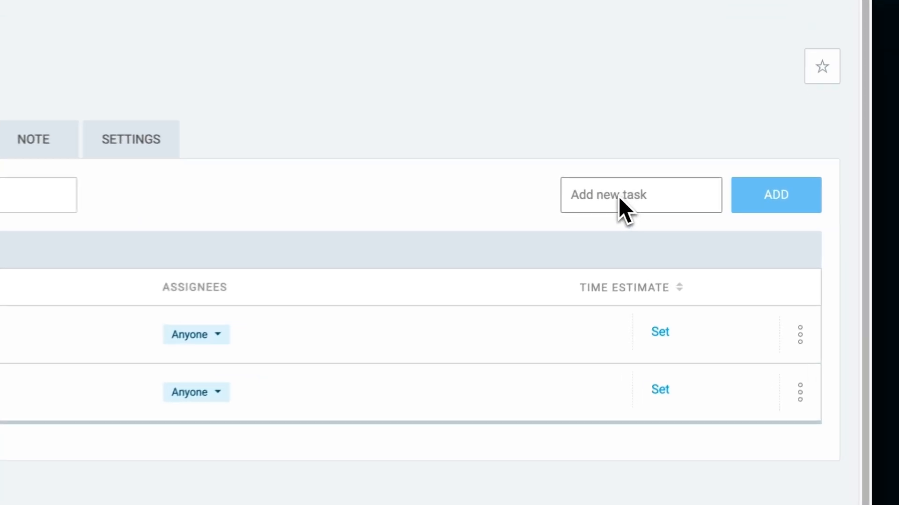
Add the 'Social Media' task and let project managers approve timesheets and expenses
{"action": "type", "text": "Social Media"}
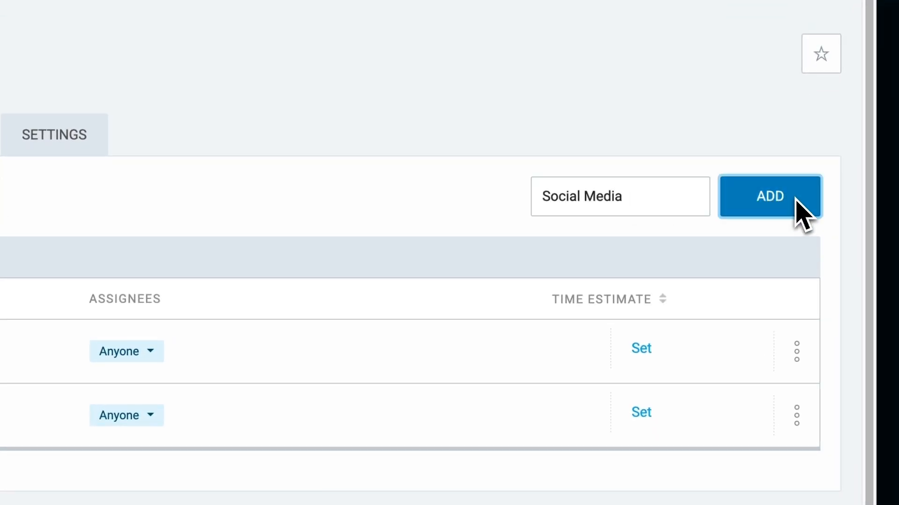
{"action": "left_click", "coordinate": [770, 196]}
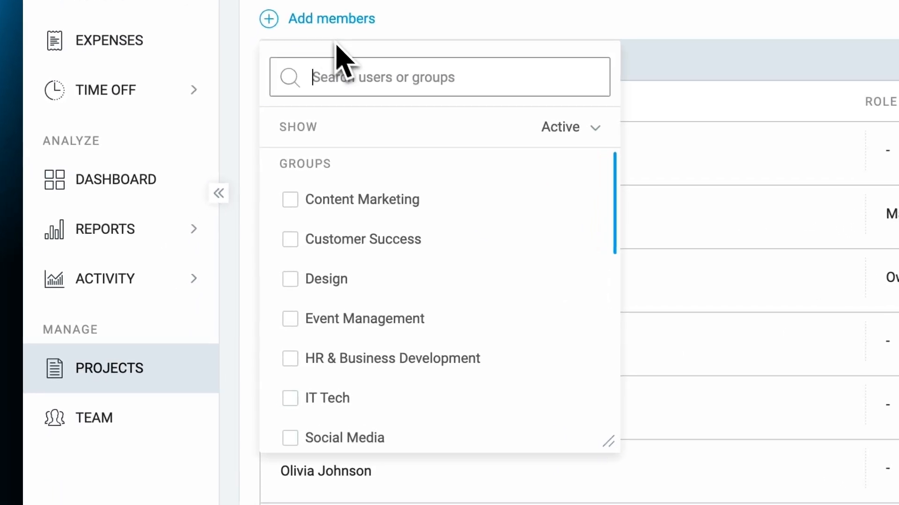
{"action": "left_click", "coordinate": [291, 438]}
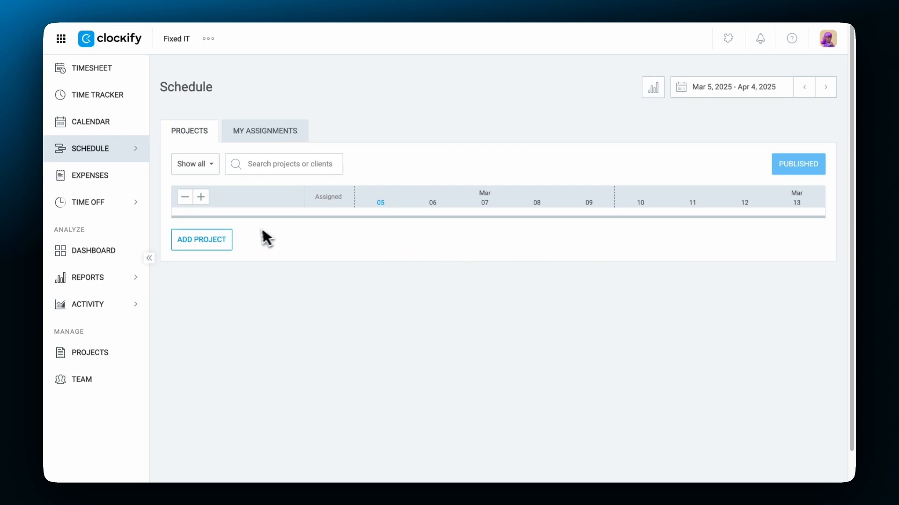
{"action": "left_click", "coordinate": [201, 239]}
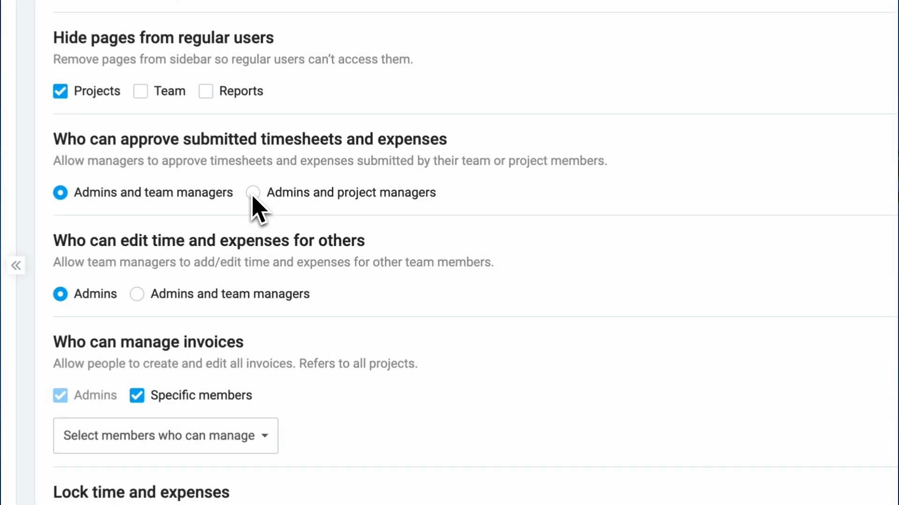
{"action": "left_click", "coordinate": [92, 352]}
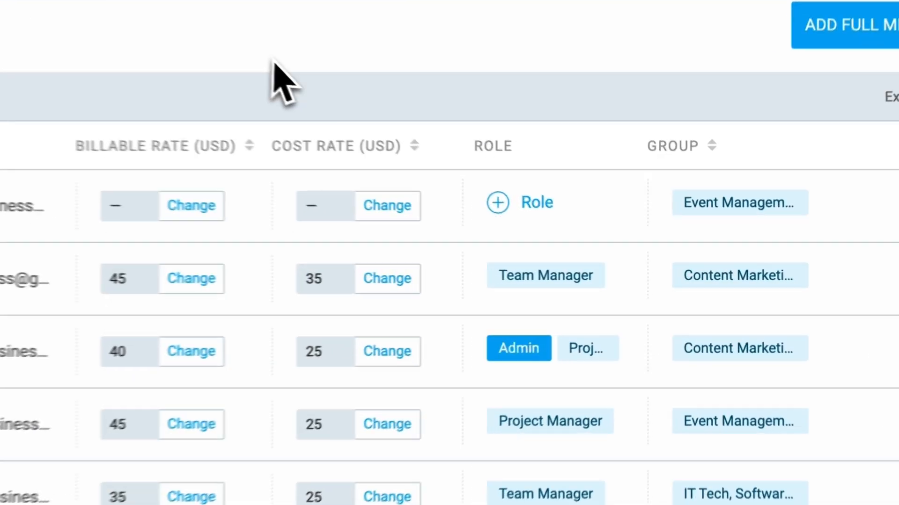
{"action": "left_click", "coordinate": [519, 202]}
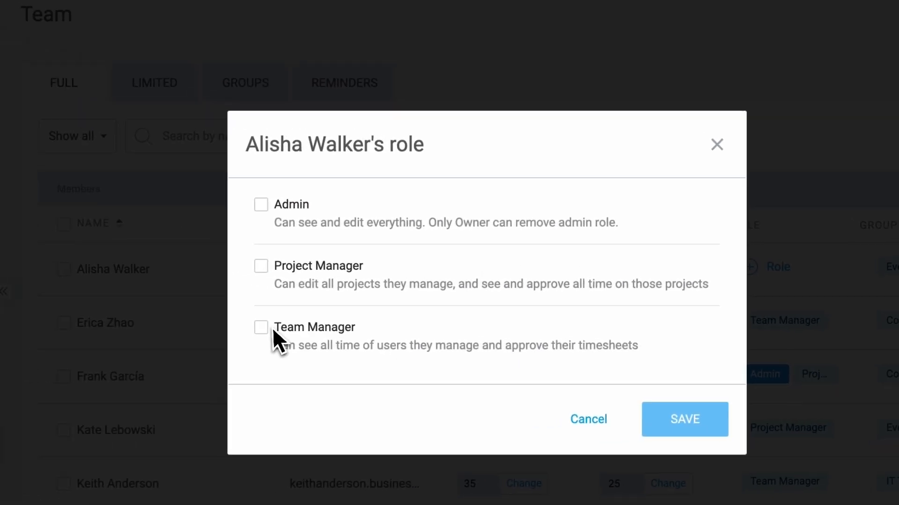
{"action": "left_click", "coordinate": [261, 327]}
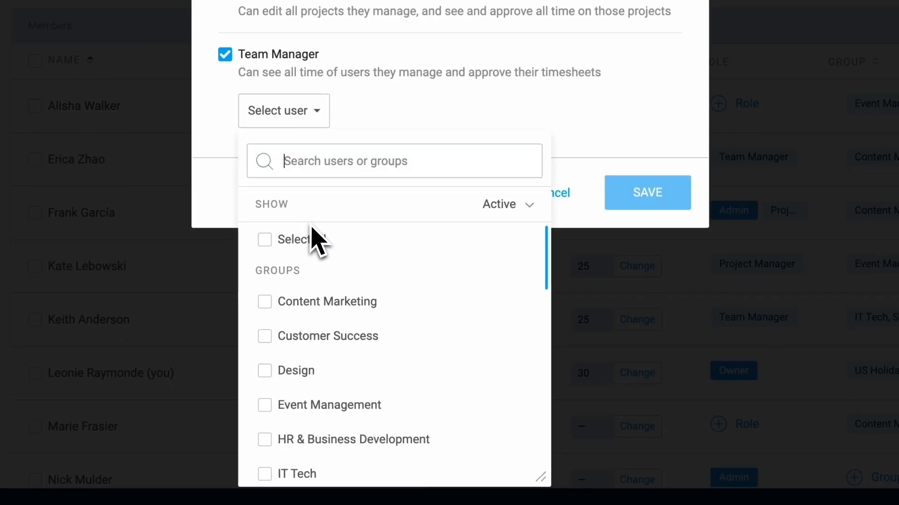
{"action": "left_click", "coordinate": [264, 365]}
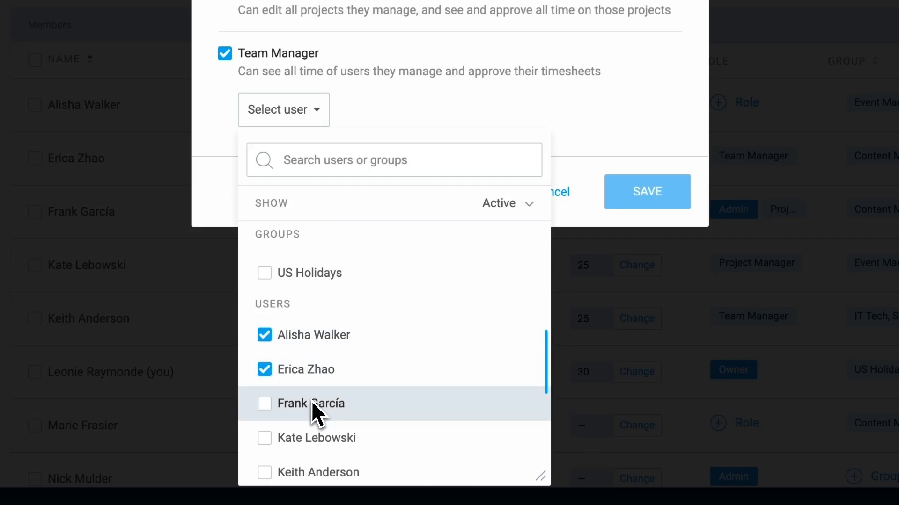
{"action": "left_click", "coordinate": [264, 404]}
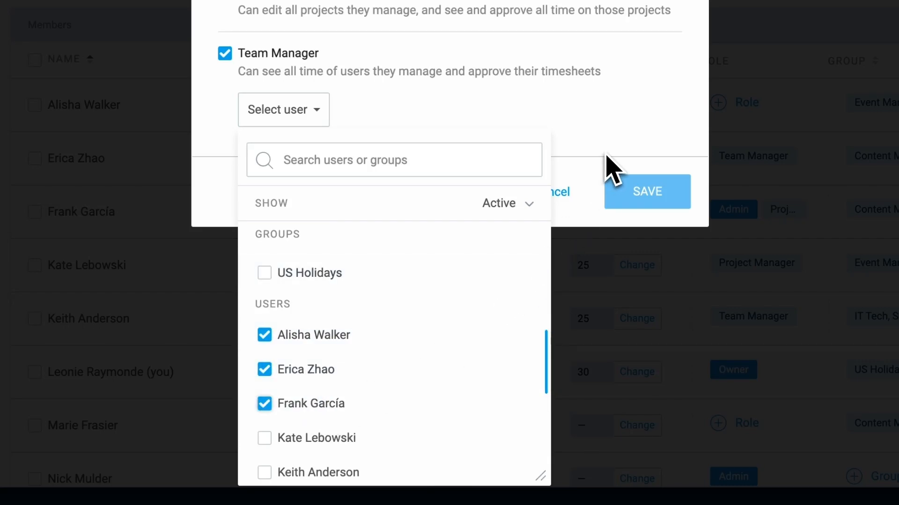
{"action": "left_click", "coordinate": [646, 192]}
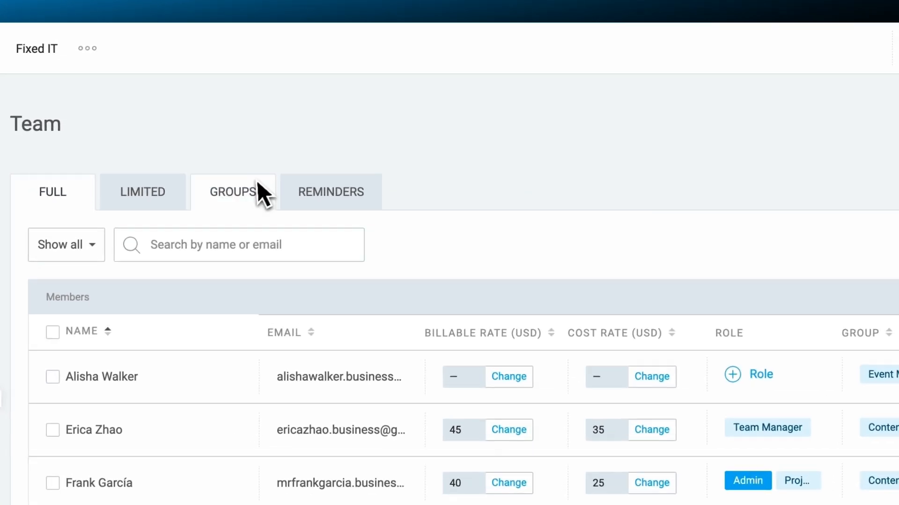
Show the team's groups and enter 'Events' as a new group name
{"action": "left_click", "coordinate": [232, 192]}
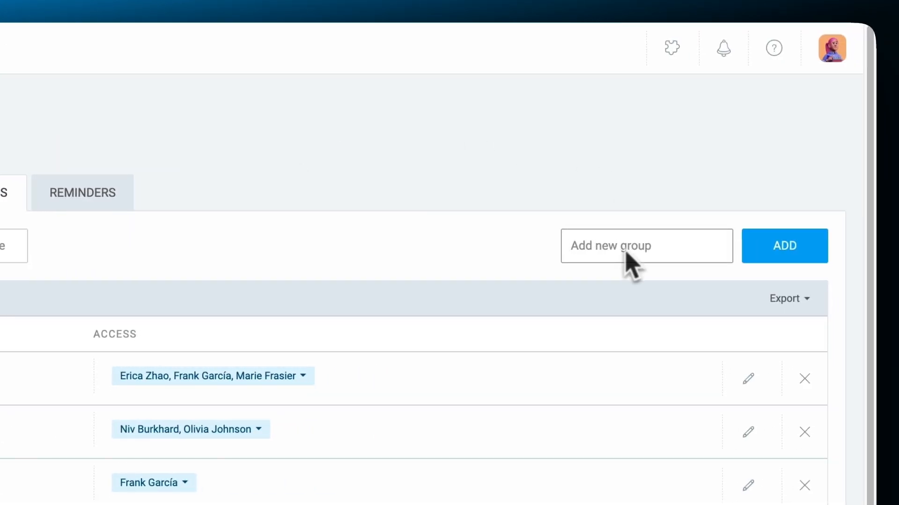
{"action": "type", "text": "Events"}
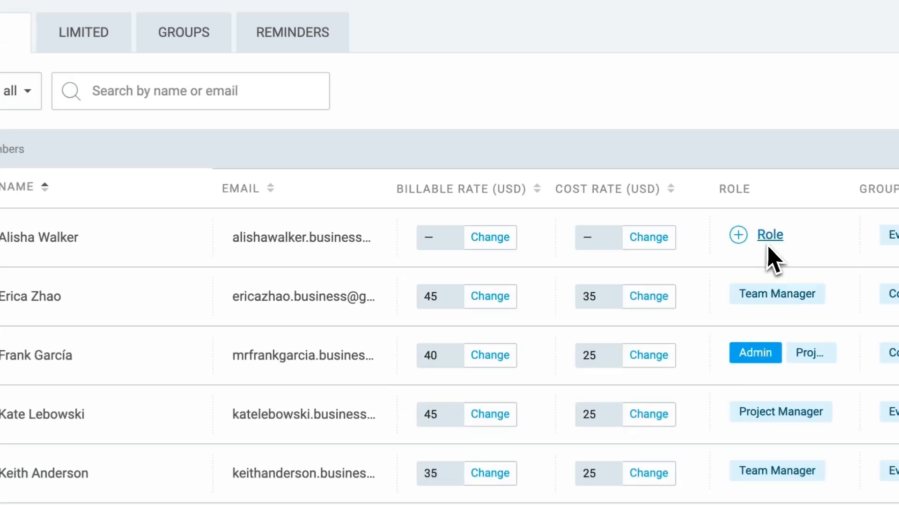
Give the member without a role the Team Manager role
{"action": "left_click", "coordinate": [769, 234]}
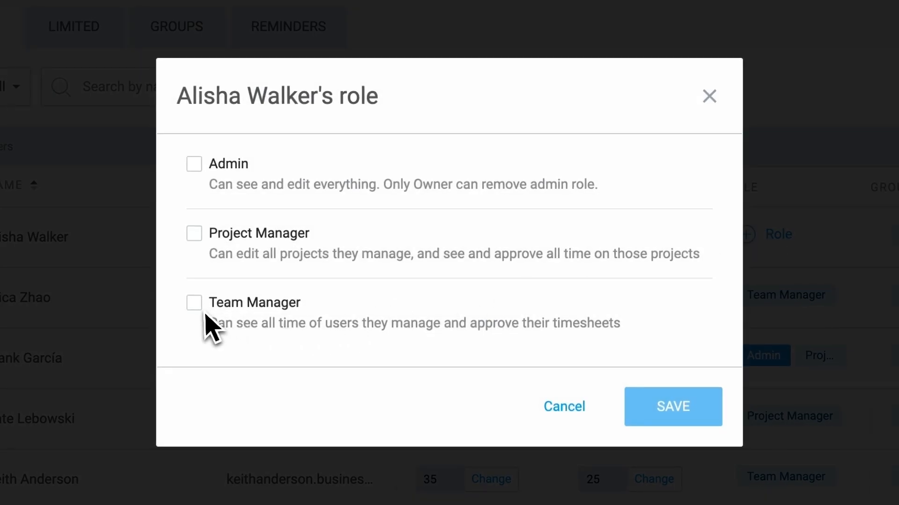
{"action": "left_click", "coordinate": [194, 303]}
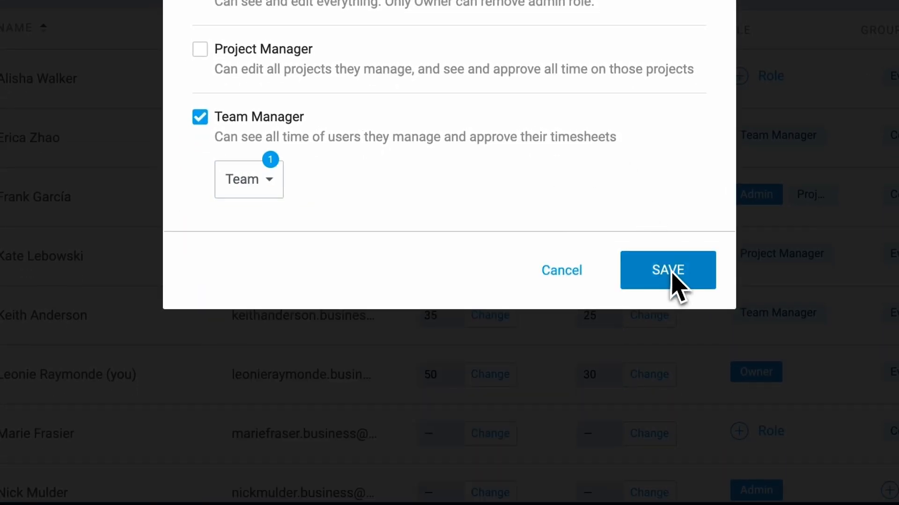
{"action": "left_click", "coordinate": [667, 270]}
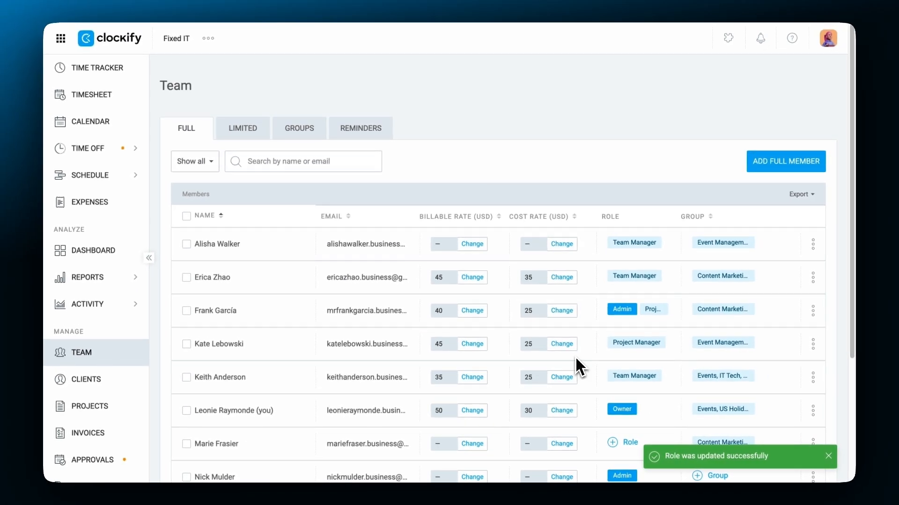
{"action": "left_click", "coordinate": [87, 278]}
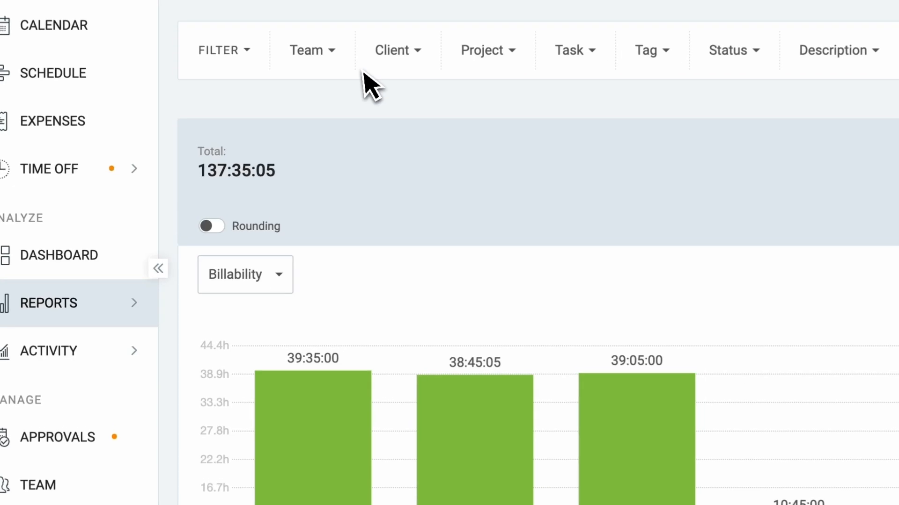
Filter the time report by team and approve the pending vacation request
{"action": "left_click", "coordinate": [306, 50]}
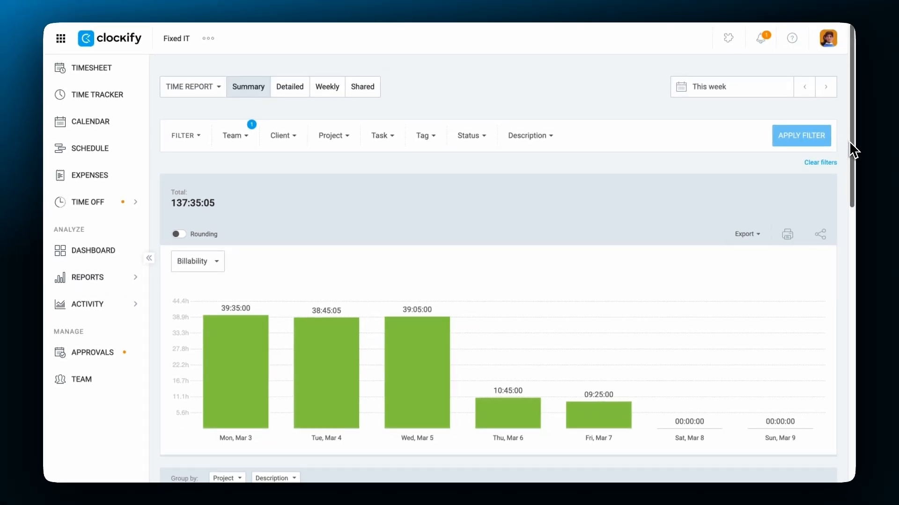
{"action": "scroll", "scroll_direction": "down", "scroll_amount": 3}
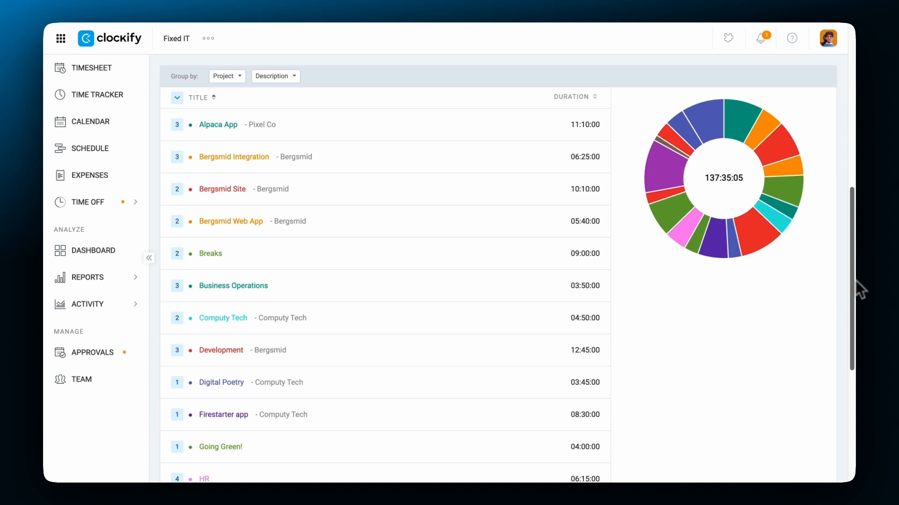
{"action": "left_click", "coordinate": [90, 202]}
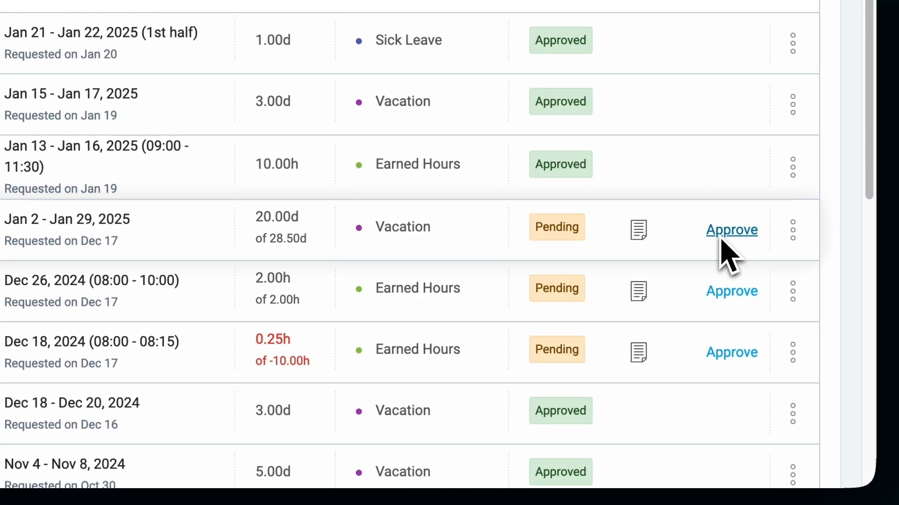
{"action": "left_click", "coordinate": [731, 230]}
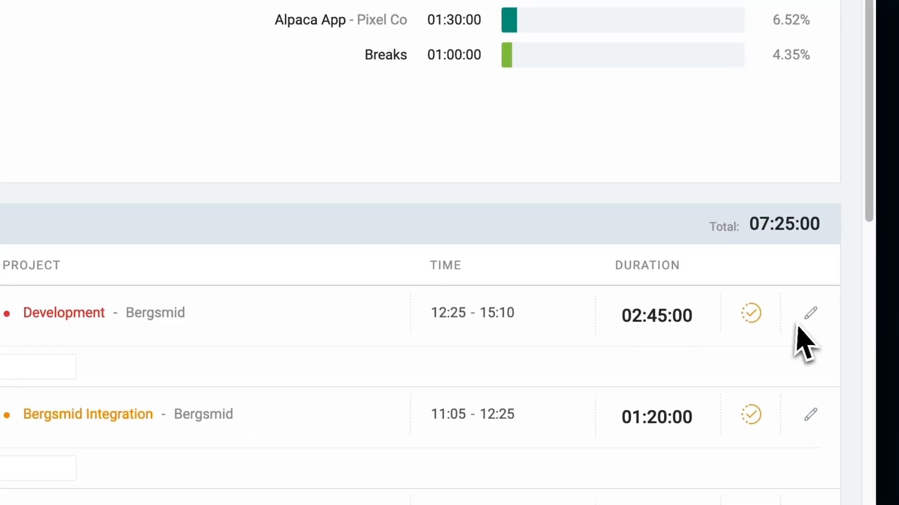
Edit the Development time entry, then approve all submitted timesheets
{"action": "left_click", "coordinate": [810, 314]}
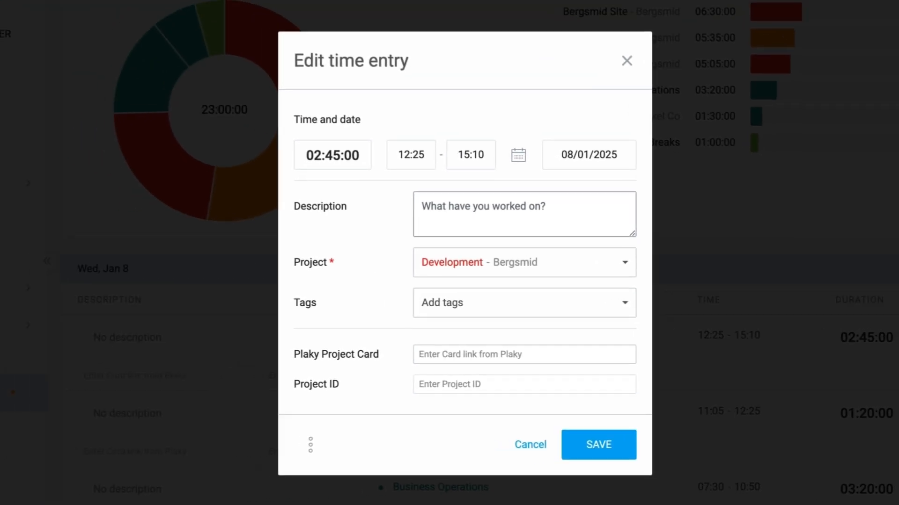
{"action": "left_click", "coordinate": [530, 444]}
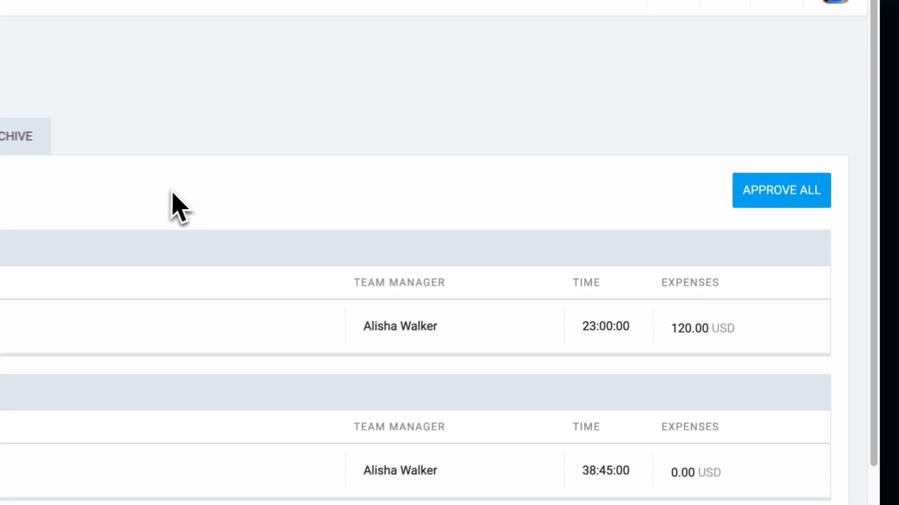
{"action": "left_click", "coordinate": [780, 190]}
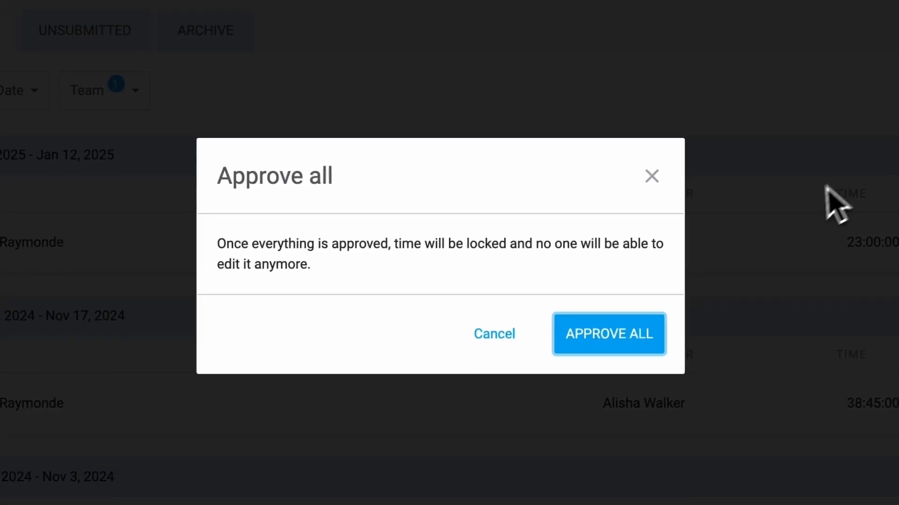
{"action": "left_click", "coordinate": [608, 335]}
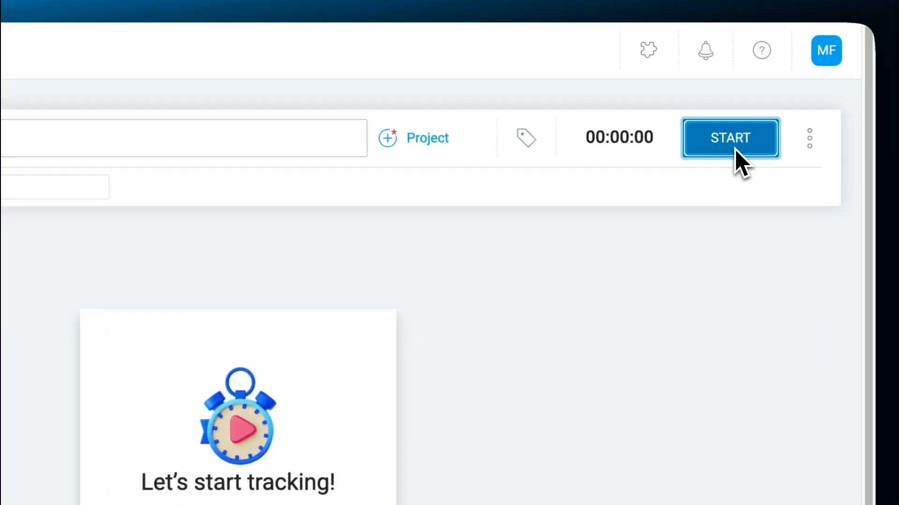
Start tracking time and bring up the 'Select project' dropdown
{"action": "left_click", "coordinate": [729, 138]}
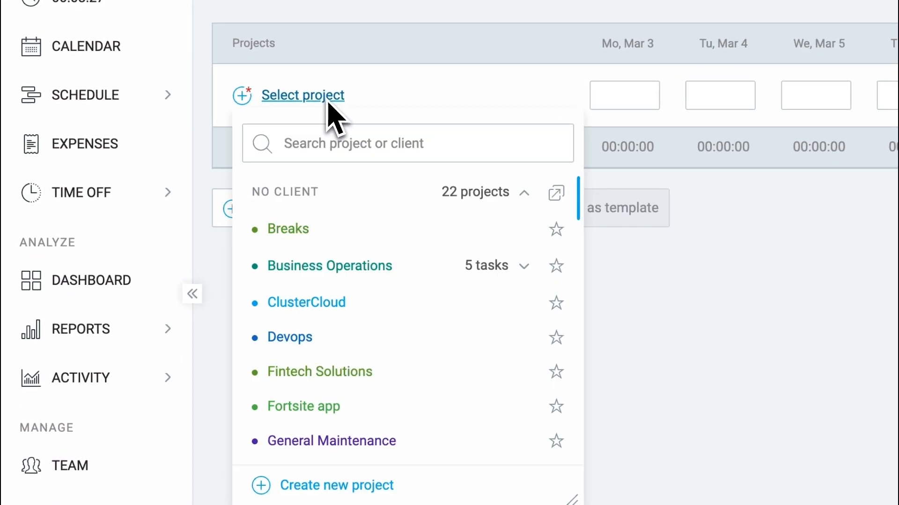
{"action": "left_click", "coordinate": [336, 485]}
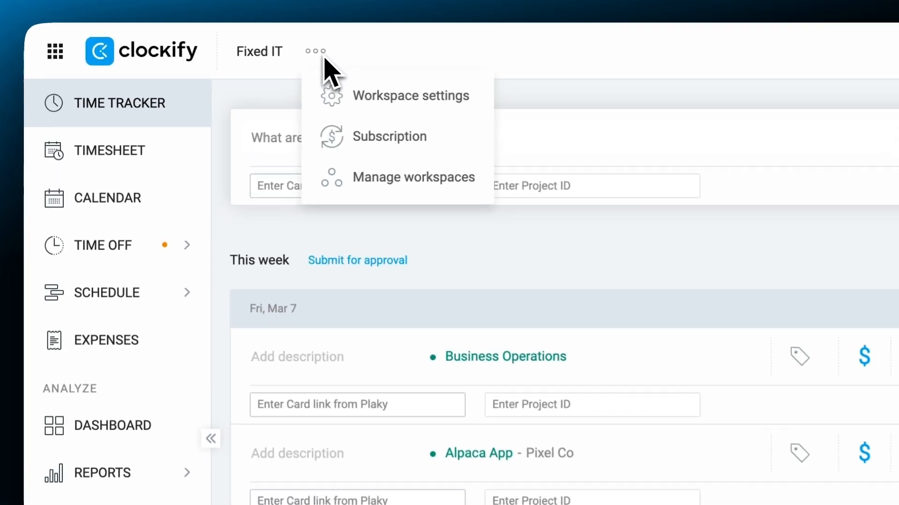
Review the Permissions tab's rules for creating projects, tasks and tags
{"action": "left_click", "coordinate": [411, 96]}
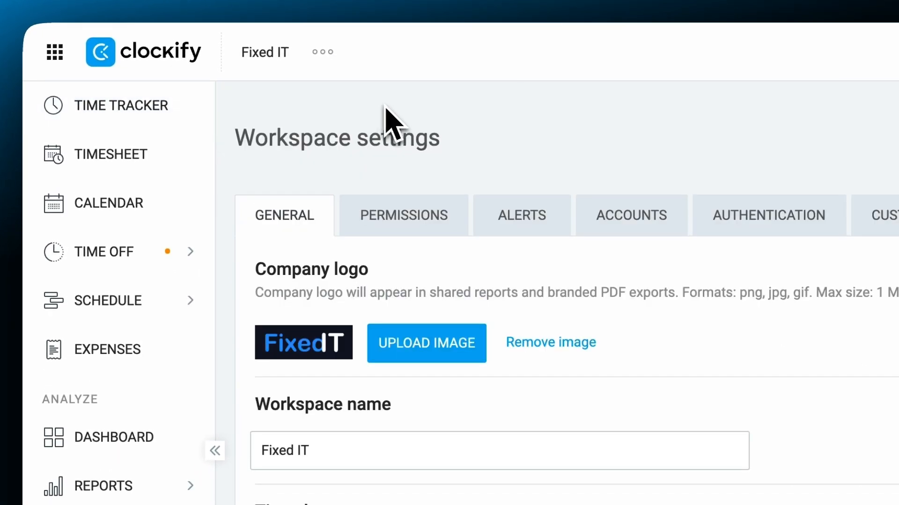
{"action": "left_click", "coordinate": [403, 215]}
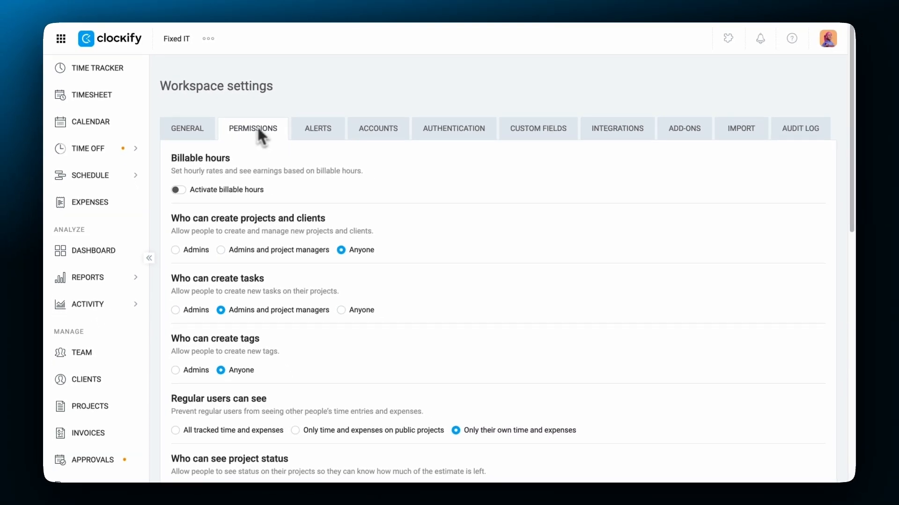
{"action": "mouse_move", "coordinate": [854, 127]}
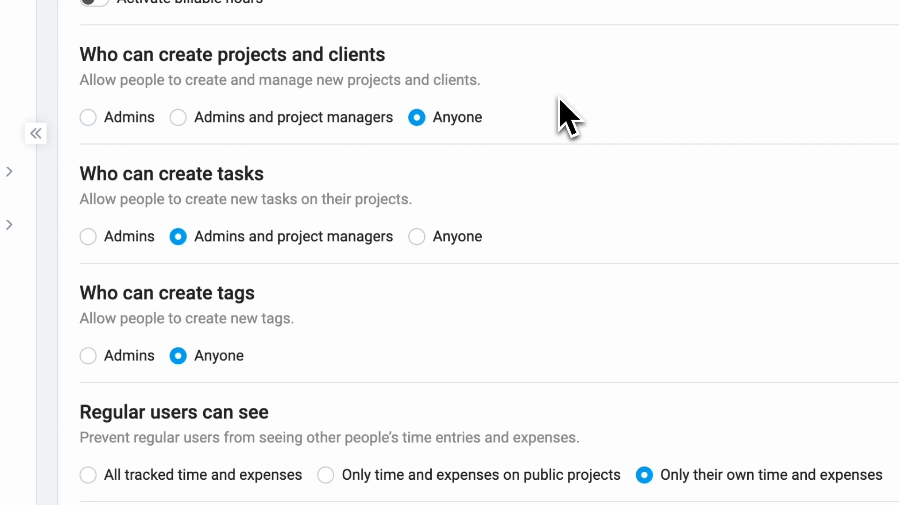
{"action": "mouse_move", "coordinate": [598, 228]}
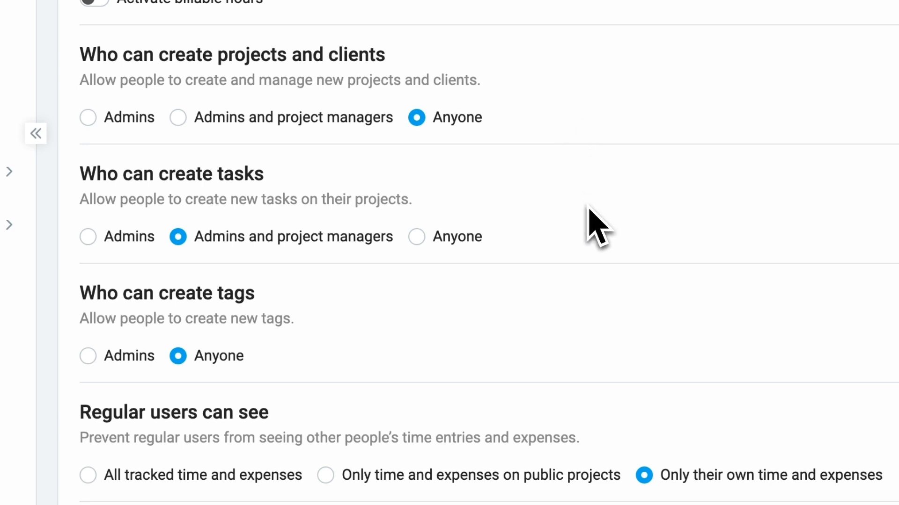
{"action": "mouse_move", "coordinate": [679, 418]}
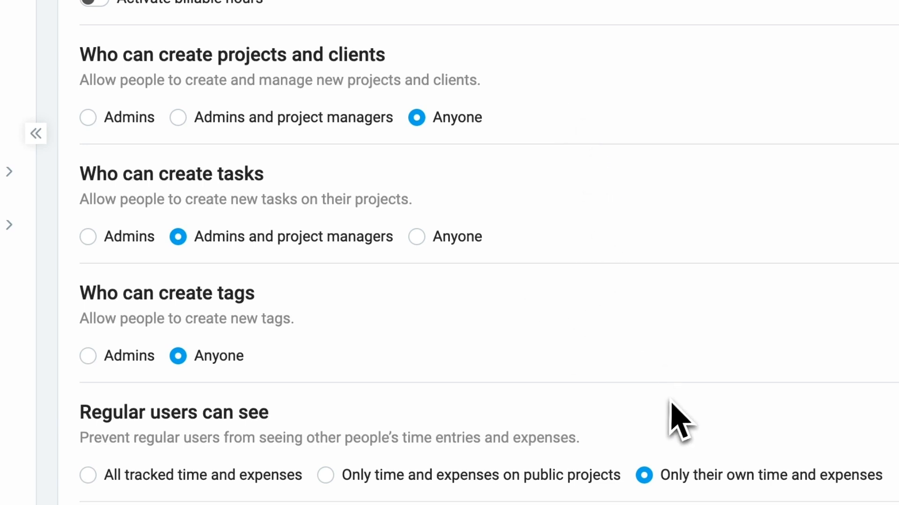
{"action": "mouse_move", "coordinate": [616, 459]}
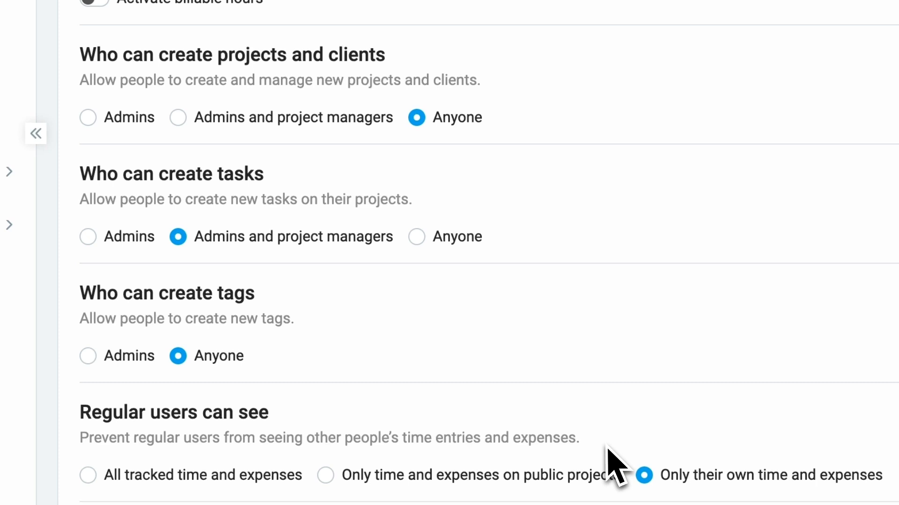
{"action": "scroll", "scroll_direction": "down", "scroll_amount": 3}
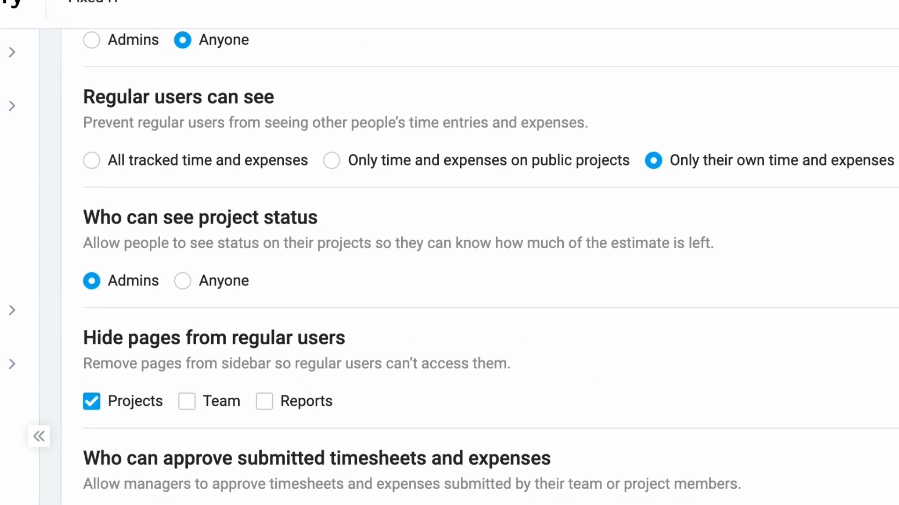
{"action": "mouse_move", "coordinate": [252, 309]}
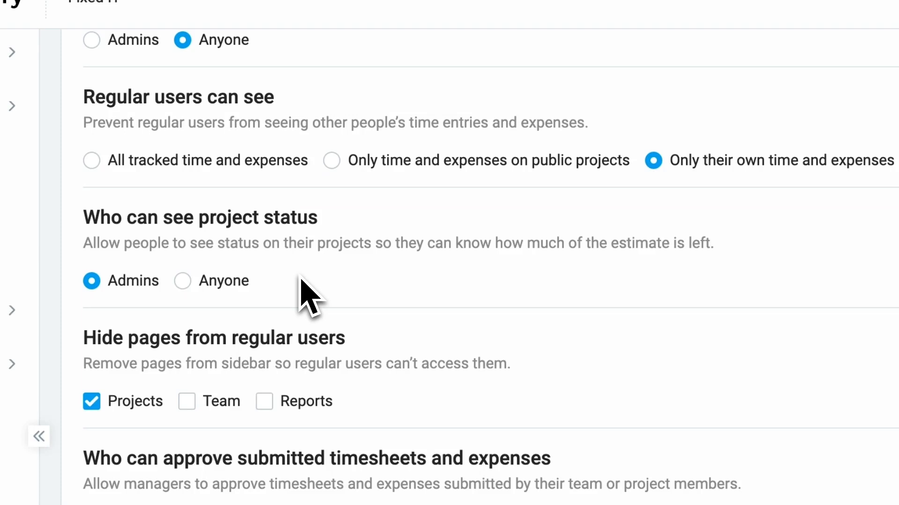
{"action": "mouse_move", "coordinate": [394, 412]}
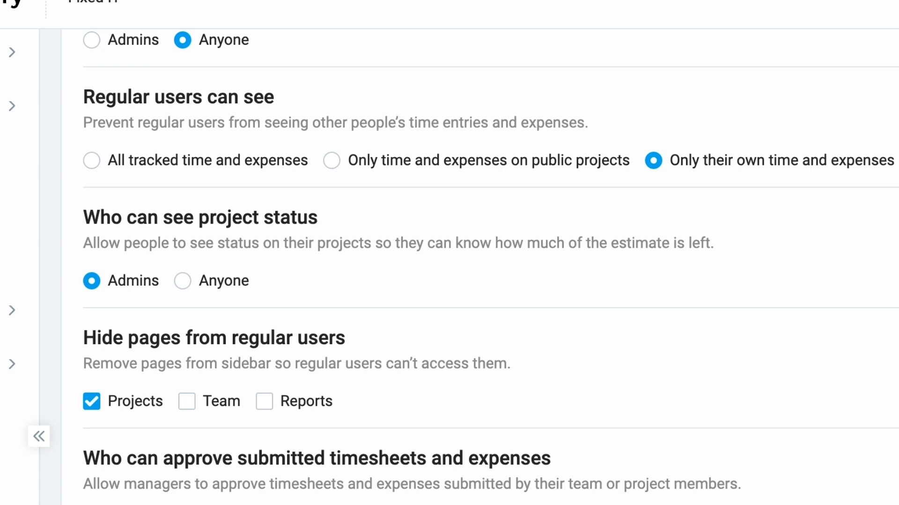
{"action": "scroll", "scroll_direction": "down", "scroll_amount": 3}
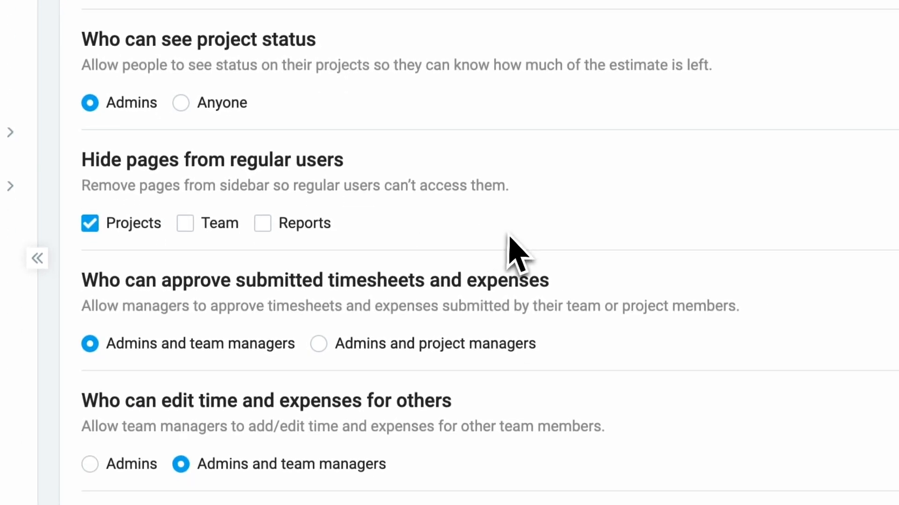
{"action": "scroll", "scroll_direction": "down", "scroll_amount": 3}
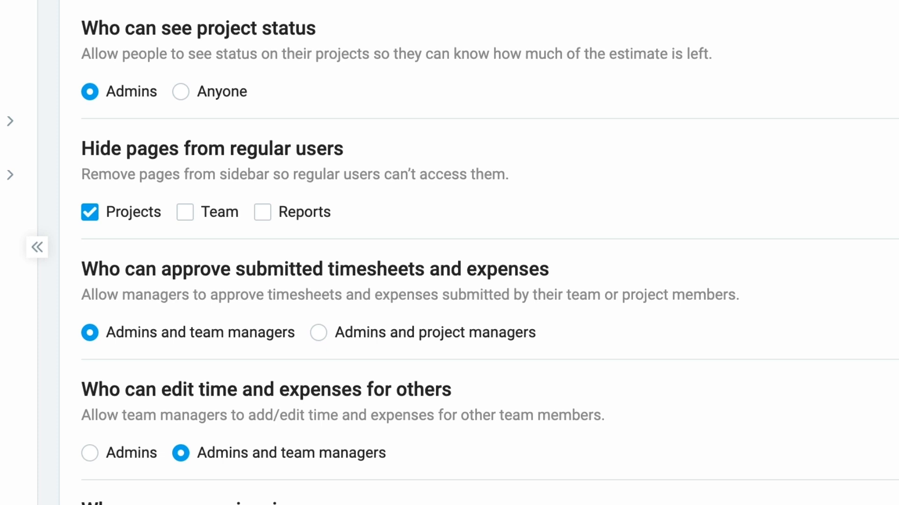
{"action": "scroll", "scroll_direction": "down", "scroll_amount": 3}
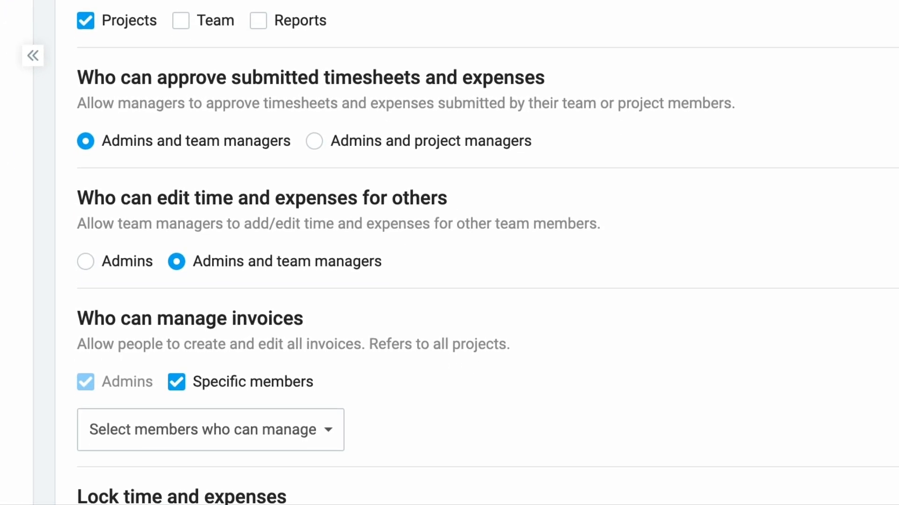
{"action": "scroll", "scroll_direction": "down", "scroll_amount": 3}
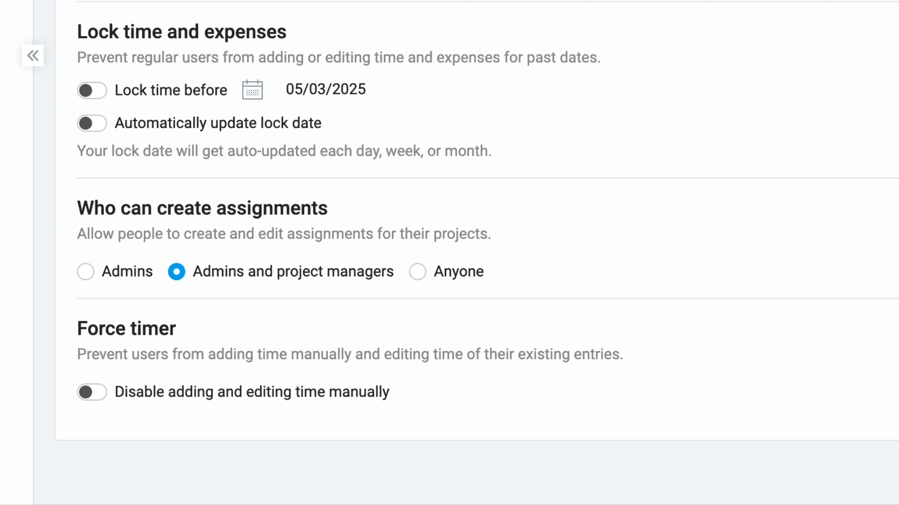
{"action": "mouse_move", "coordinate": [352, 253]}
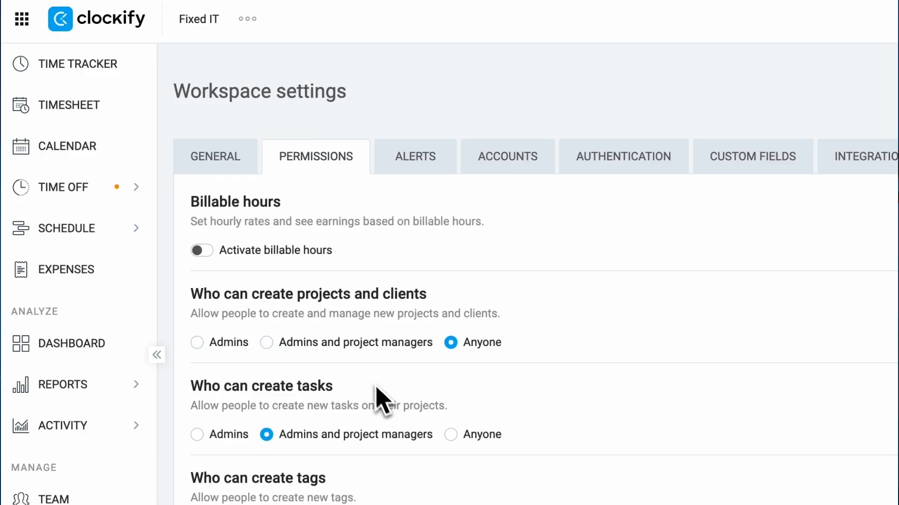
Turn on 'Activate billable hours' in workspace Permissions
{"action": "left_click", "coordinate": [201, 250]}
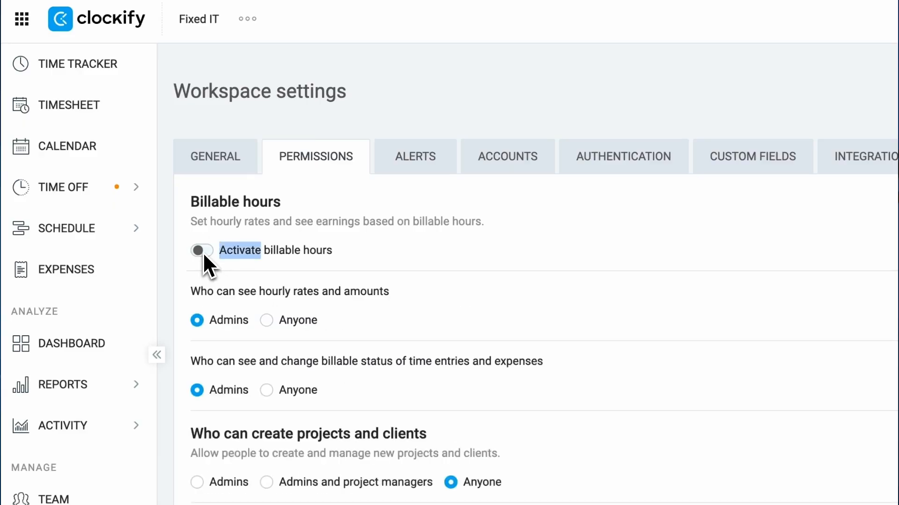
{"action": "left_click", "coordinate": [201, 250]}
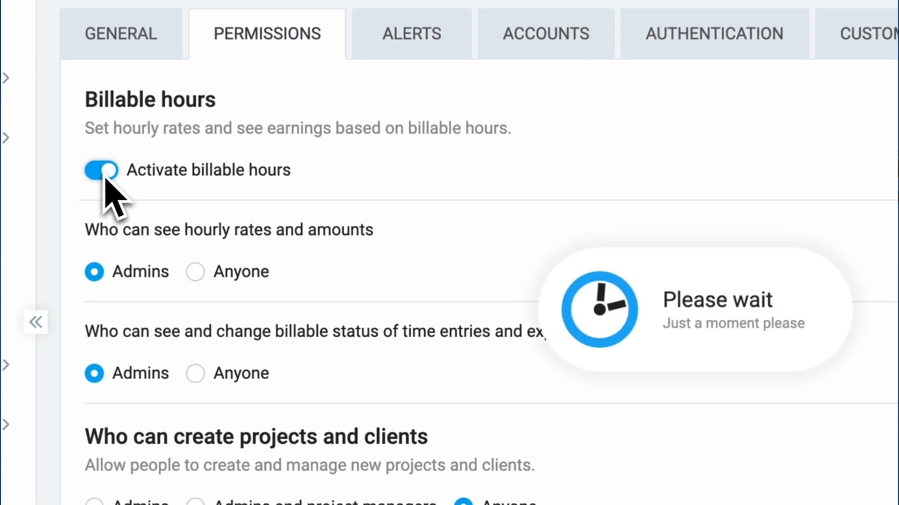
{"action": "left_click", "coordinate": [97, 169]}
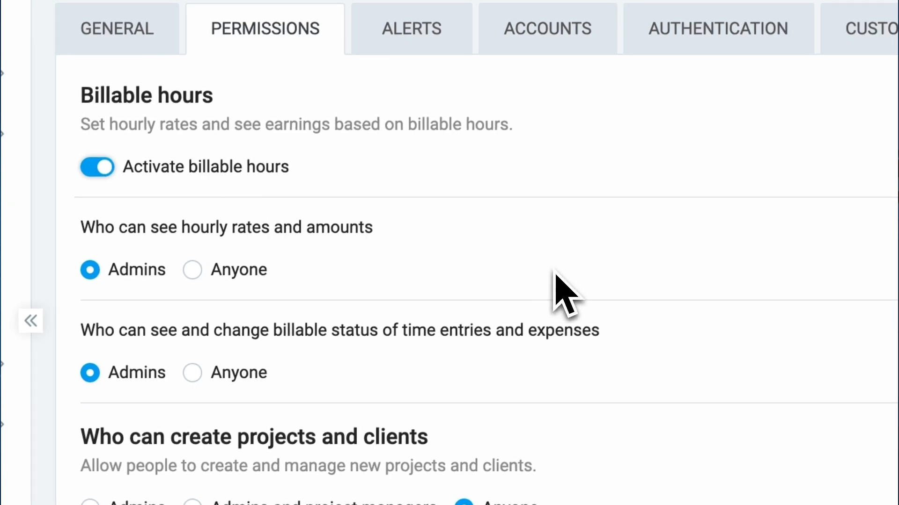
{"action": "mouse_move", "coordinate": [565, 298]}
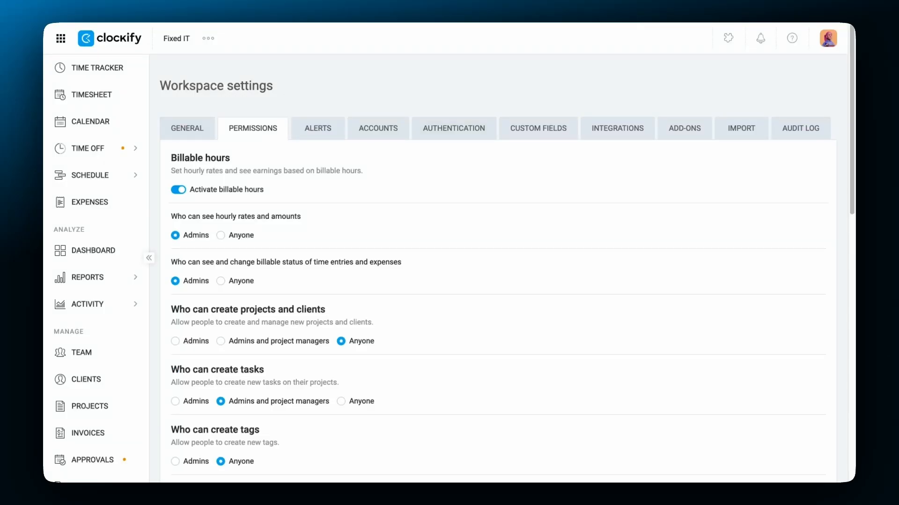
Switch on 'Activate kiosk' under General settings and scroll through the resulting kiosk options
{"action": "left_click", "coordinate": [187, 128]}
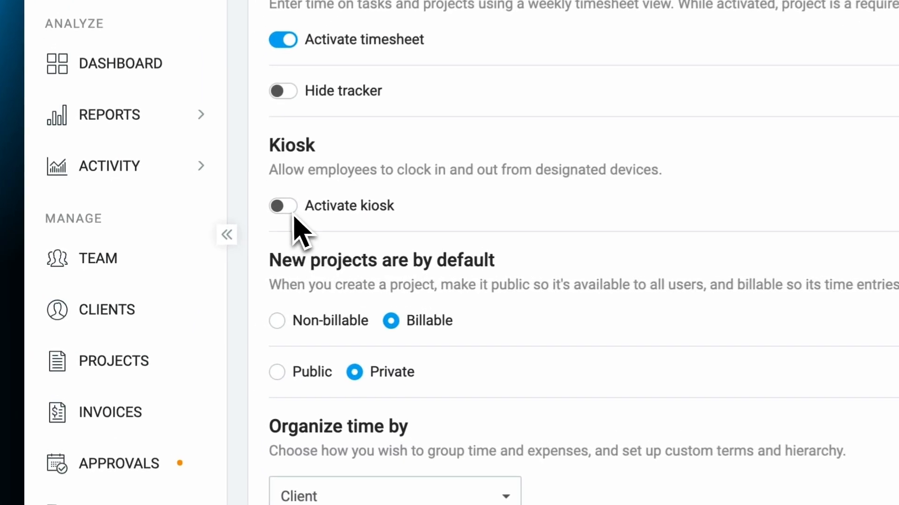
{"action": "left_click", "coordinate": [283, 206]}
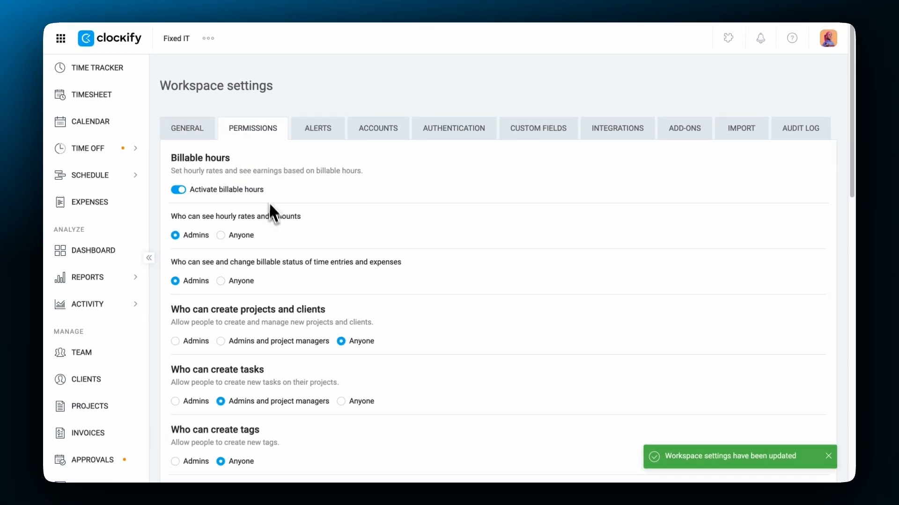
{"action": "scroll", "scroll_direction": "down", "scroll_amount": 3}
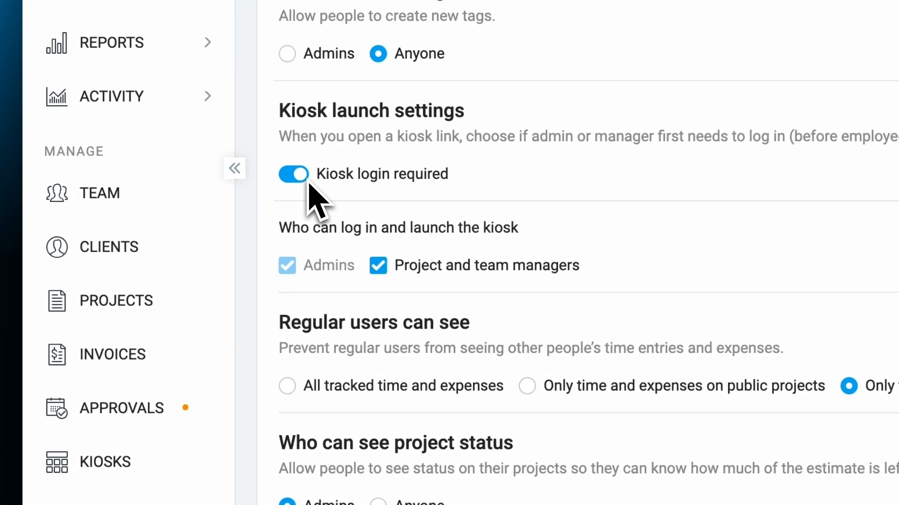
{"action": "scroll", "scroll_direction": "down", "scroll_amount": 3}
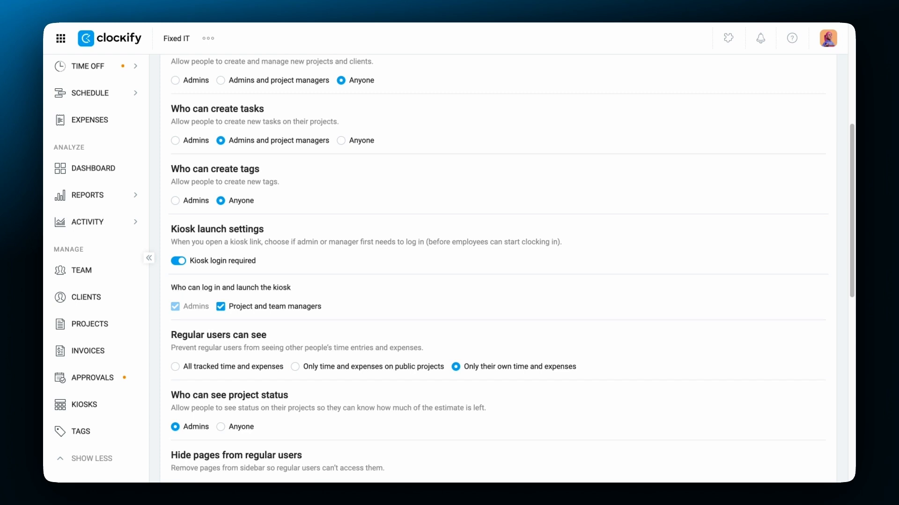
{"action": "scroll", "scroll_direction": "down", "scroll_amount": 3}
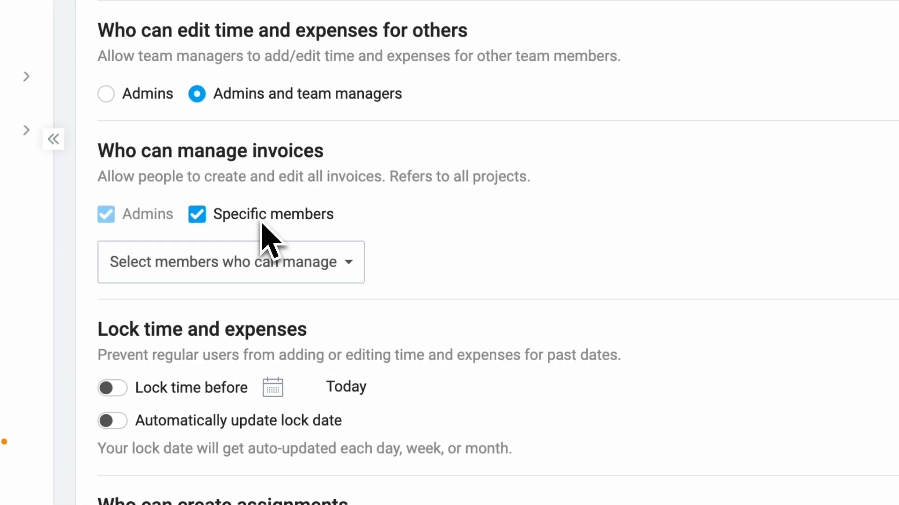
Open the 'Select members who can manage' invoices dropdown and scroll its group list
{"action": "left_click", "coordinate": [229, 262]}
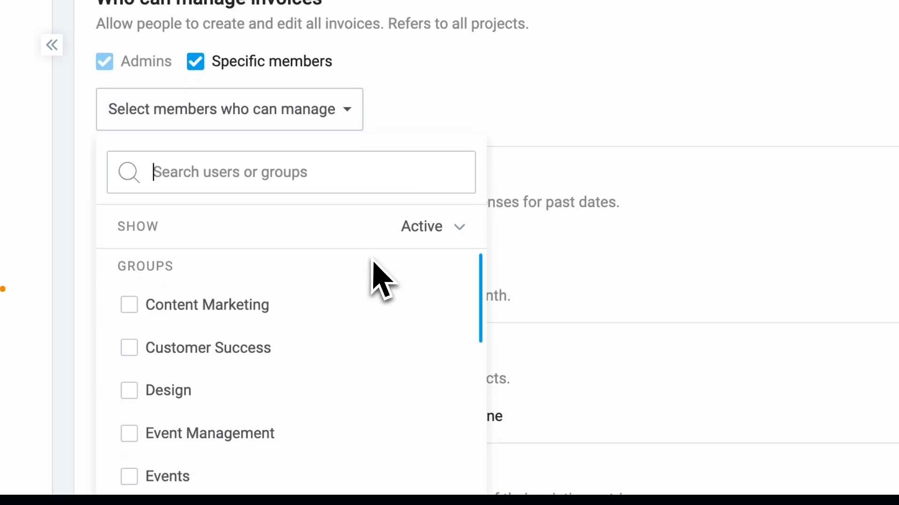
{"action": "scroll", "scroll_direction": "down", "scroll_amount": 3}
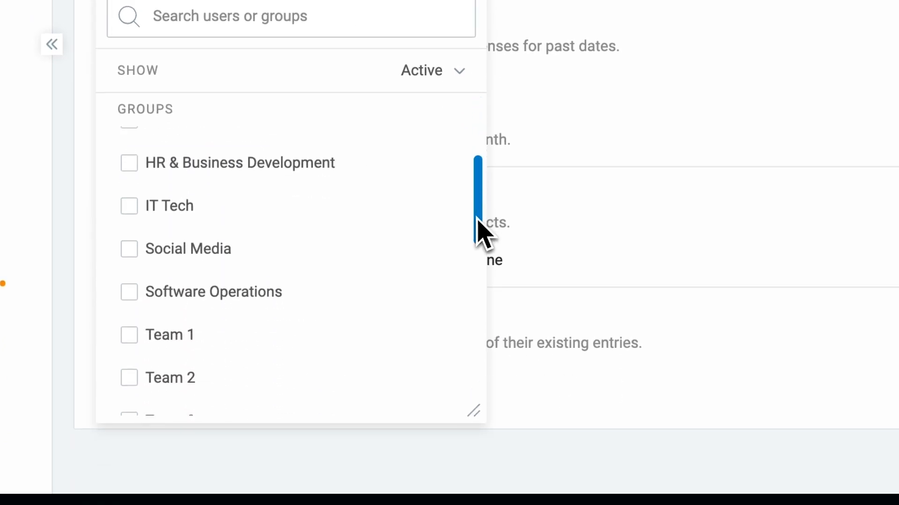